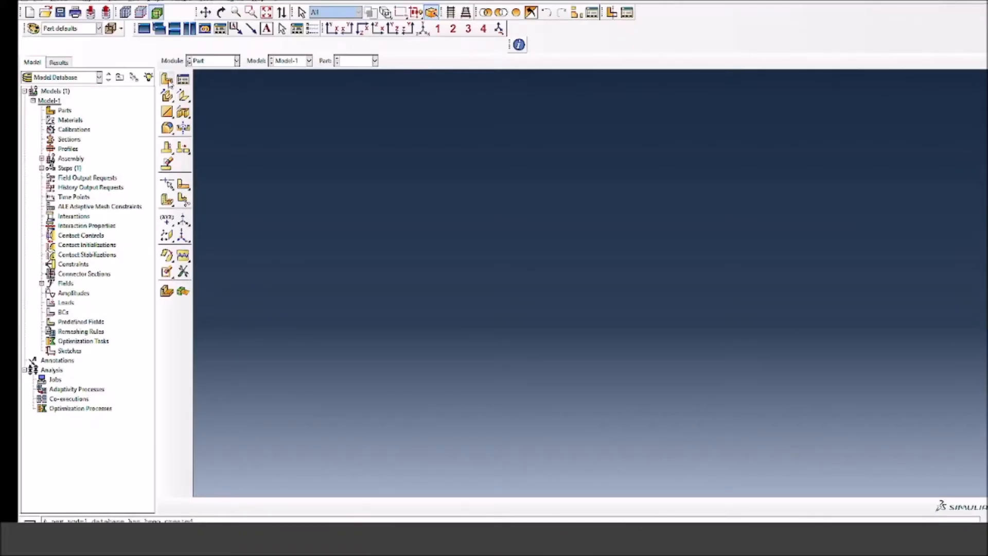
Begin a new part defined as a 3D deformable solid extrusion.
left_click(167, 79)
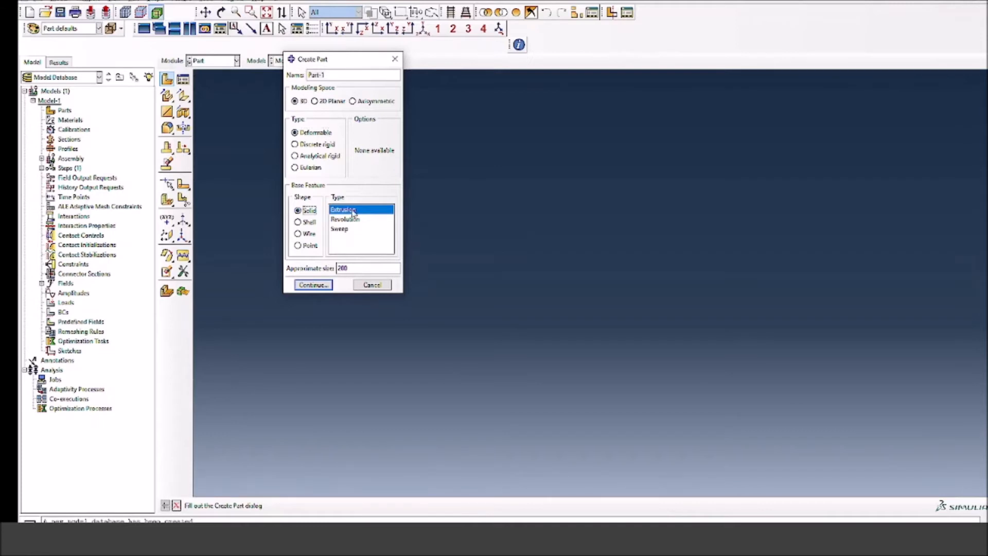
Accept the part settings and sketch a 1 x 1 square cross-section by corner coordinates.
left_click(313, 284)
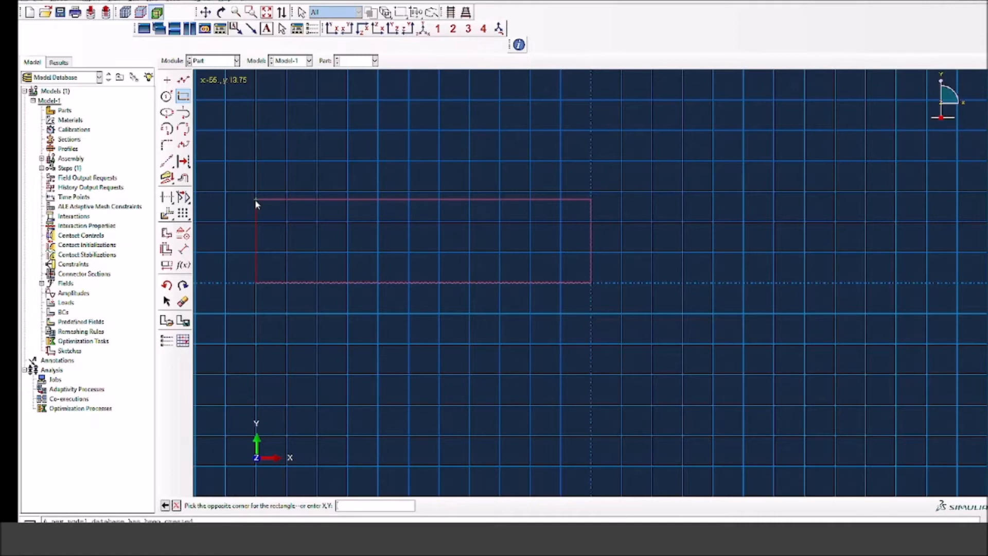
type("1")
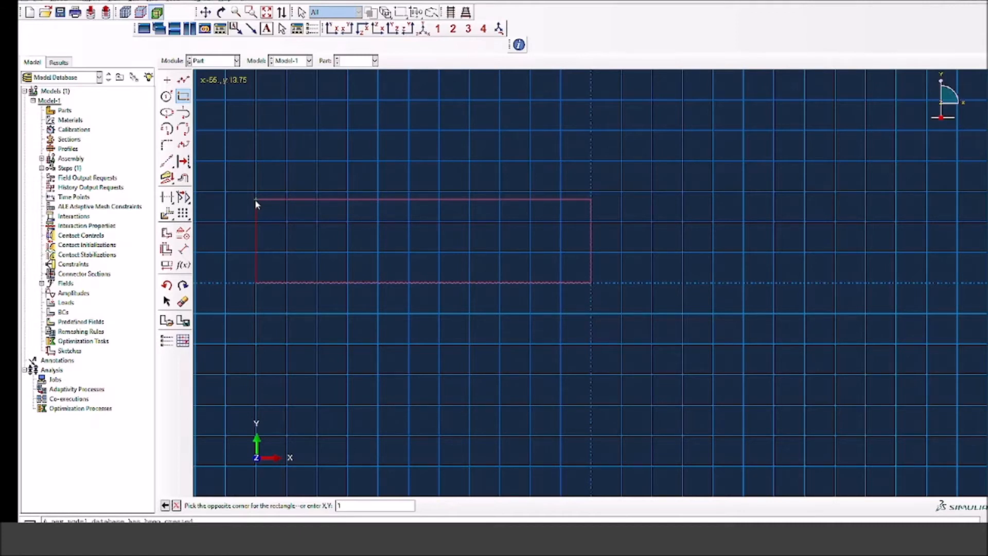
type(",1")
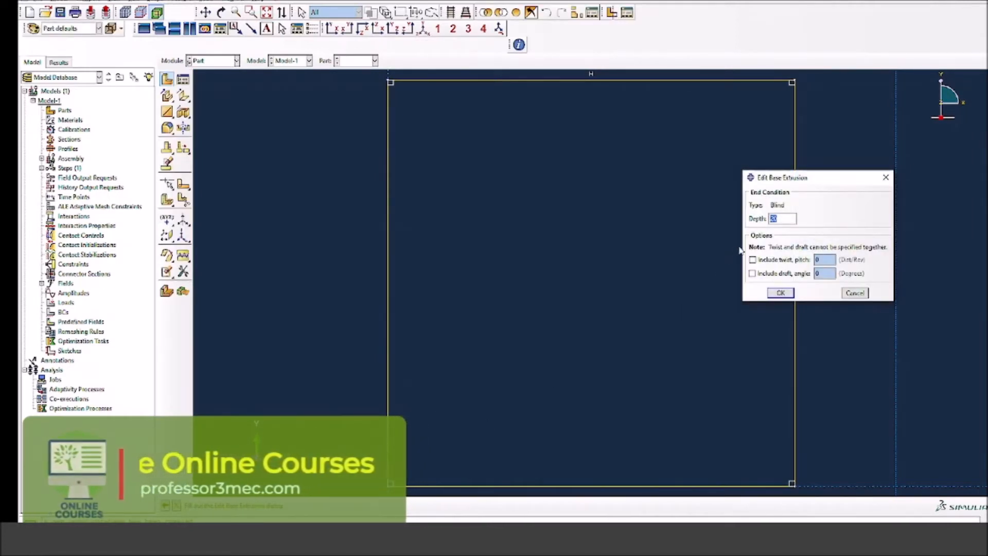
Extrude the square profile to depth 1 to form a solid cube.
type("1")
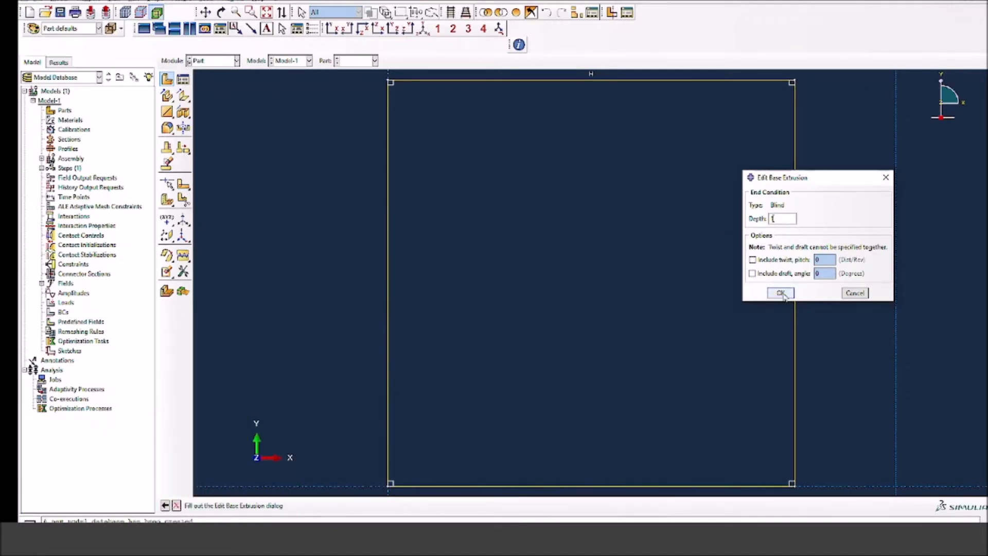
left_click(780, 292)
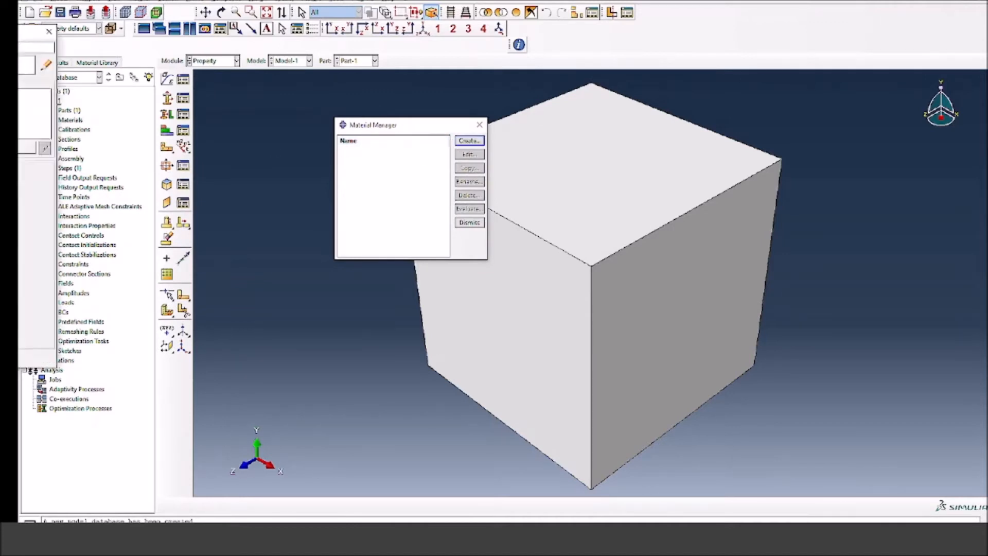
Create Material-1 with elastic and density behaviours added.
left_click(470, 140)
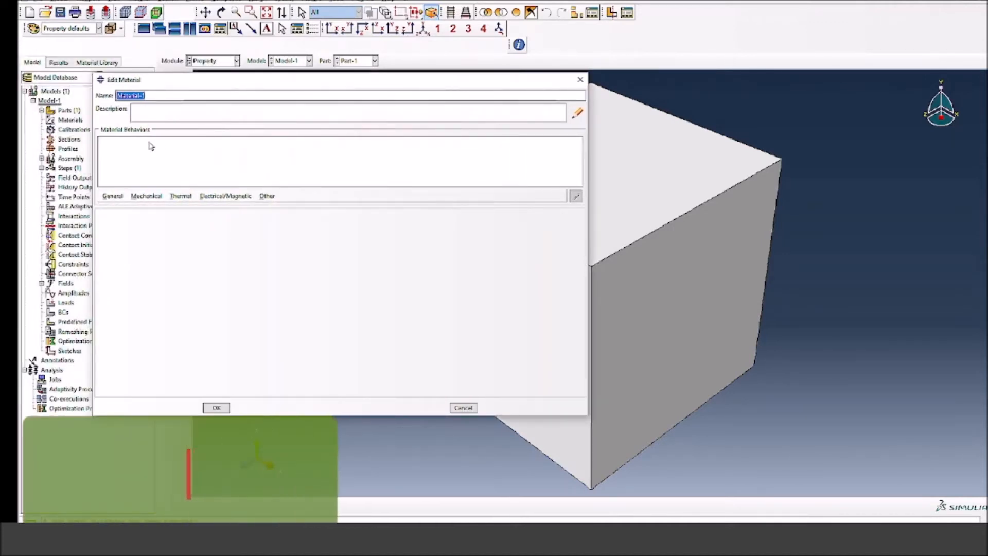
left_click(112, 196)
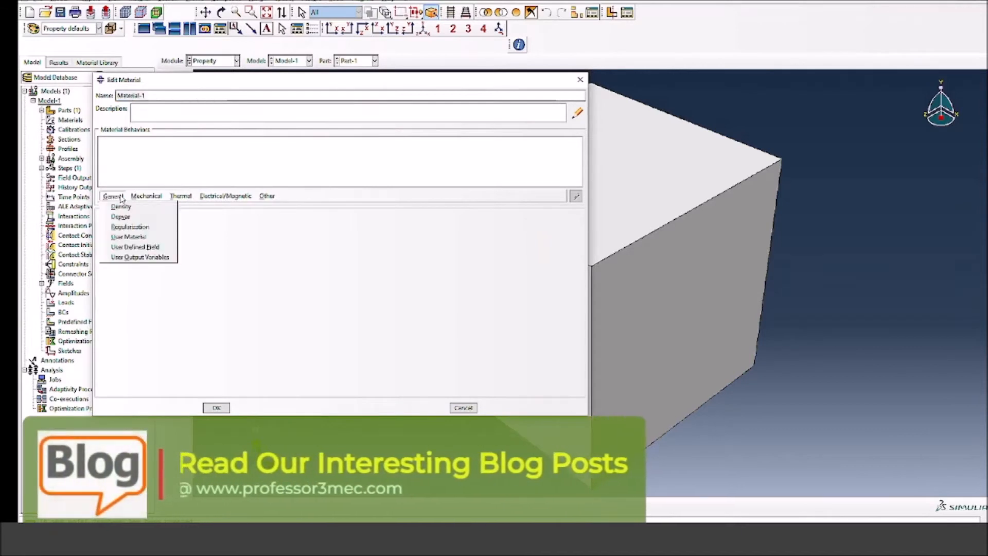
left_click(146, 196)
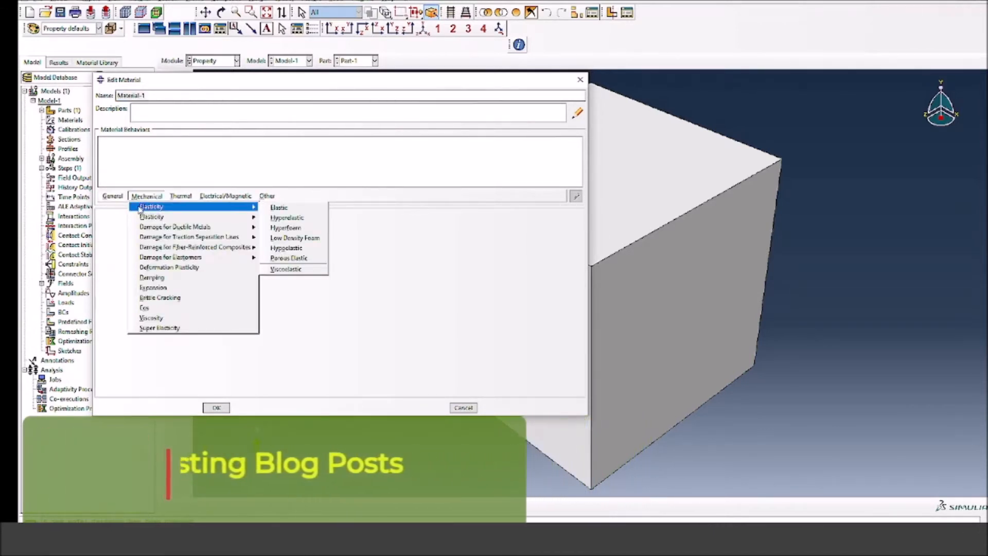
left_click(113, 196)
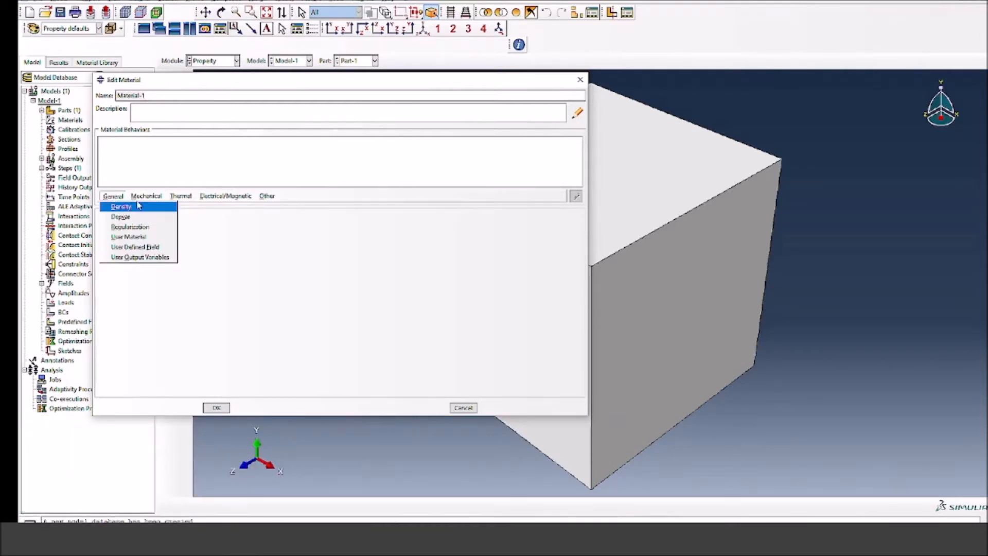
left_click(146, 195)
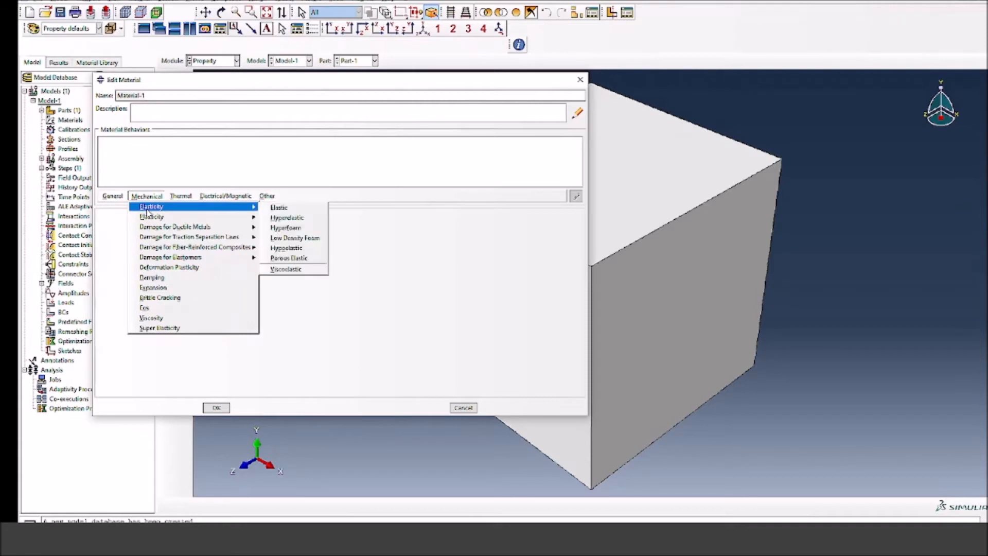
left_click(278, 207)
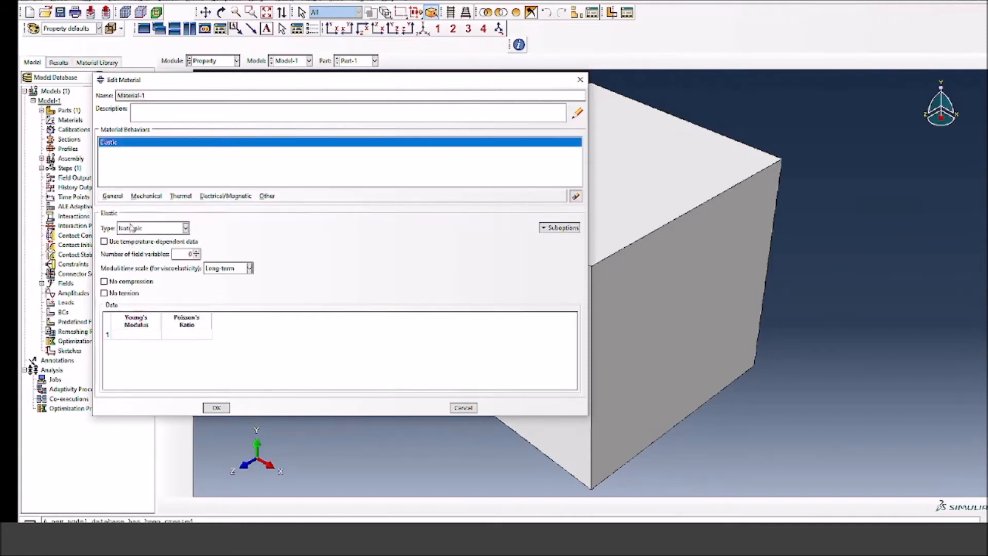
left_click(113, 196)
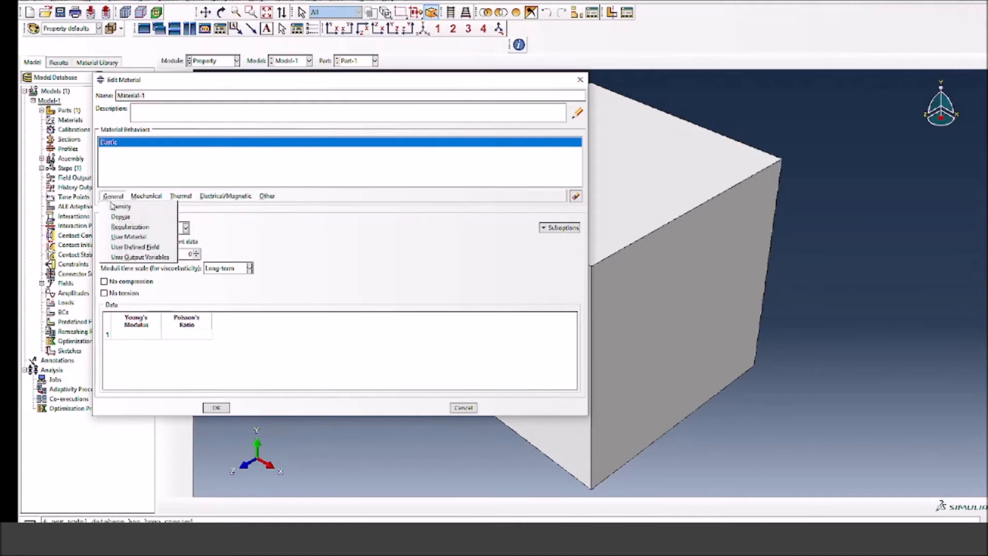
mouse_move(119, 207)
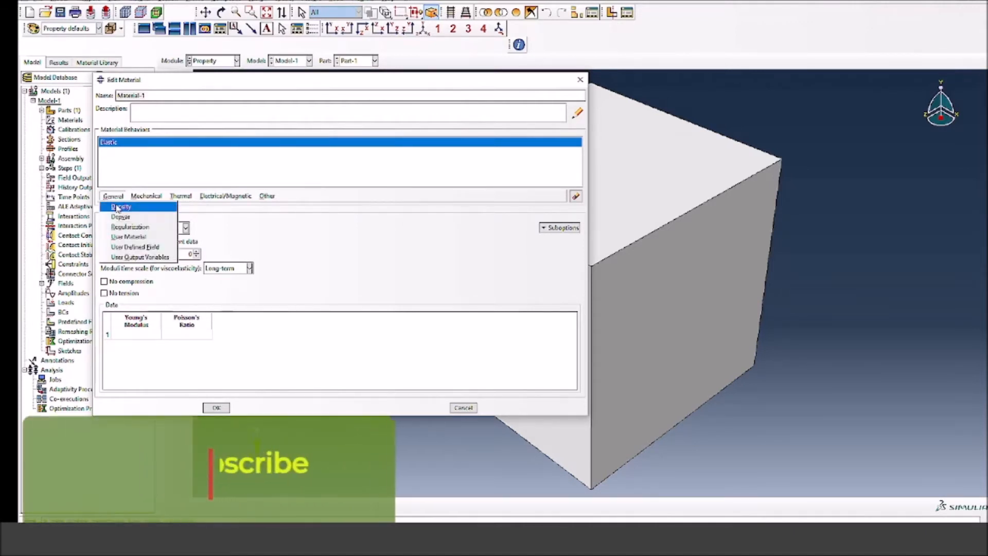
left_click(120, 206)
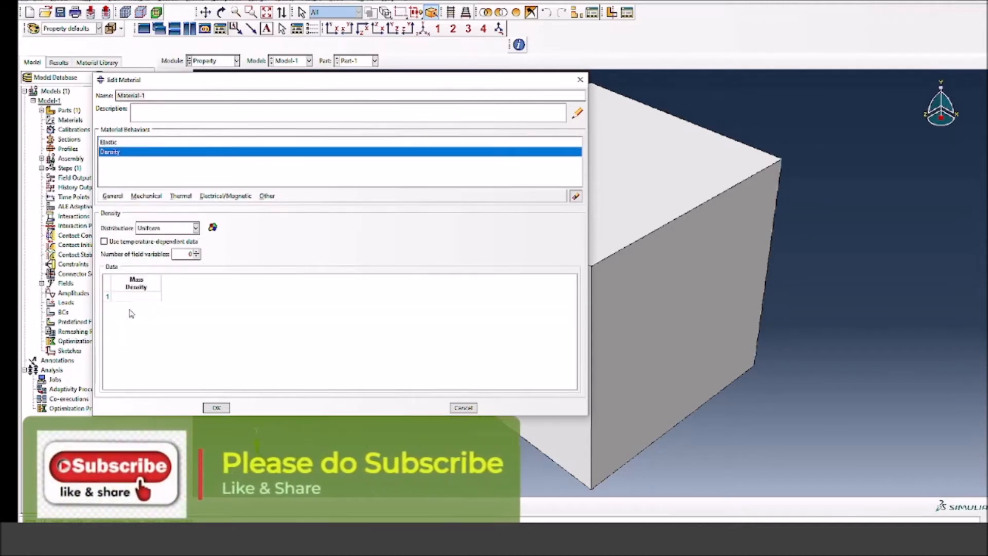
Set the material's mass density to 7850.
left_click(136, 296)
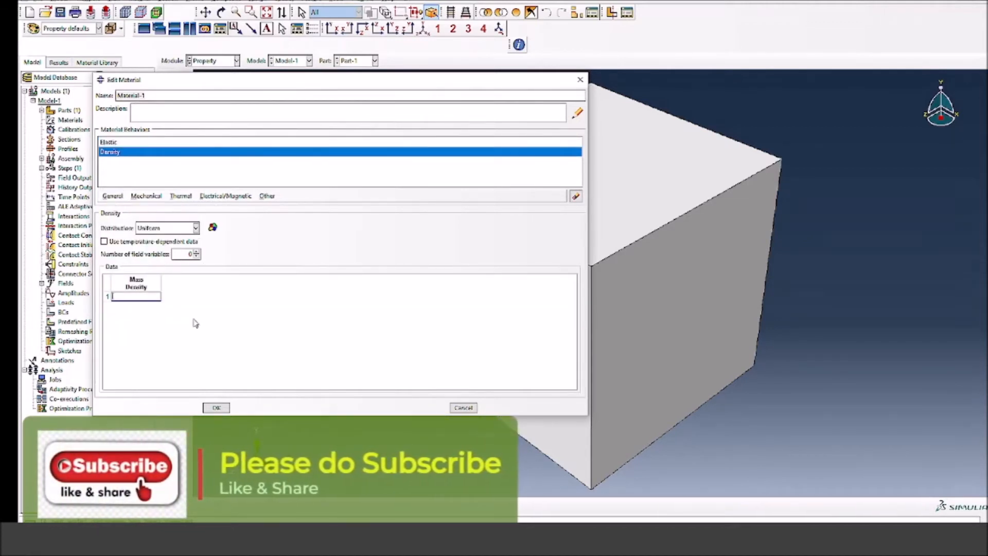
type("2")
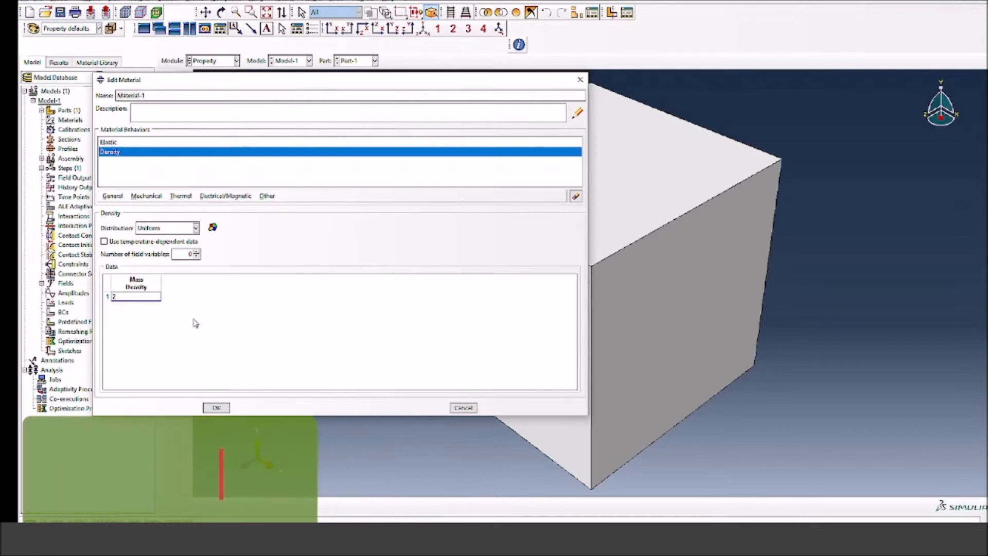
type("d")
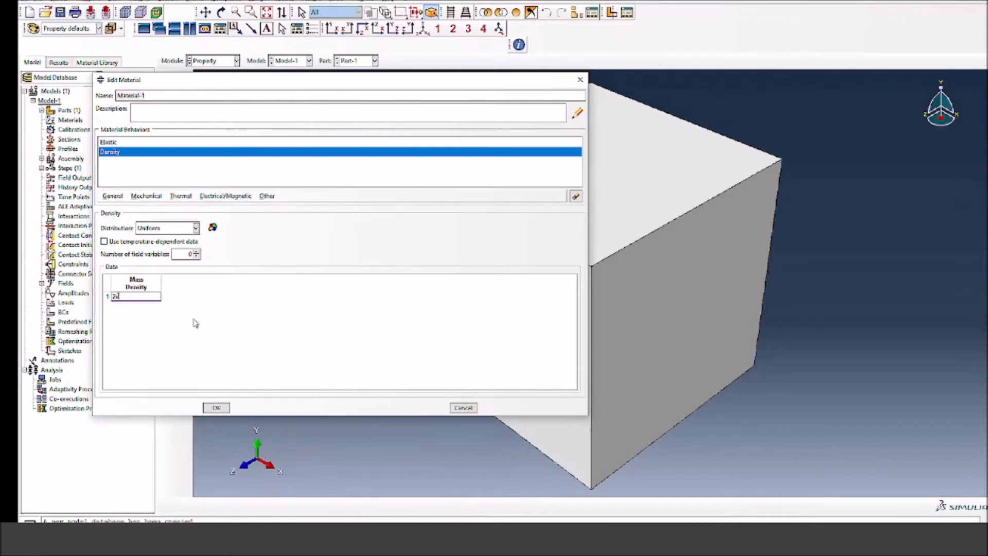
type("e-9")
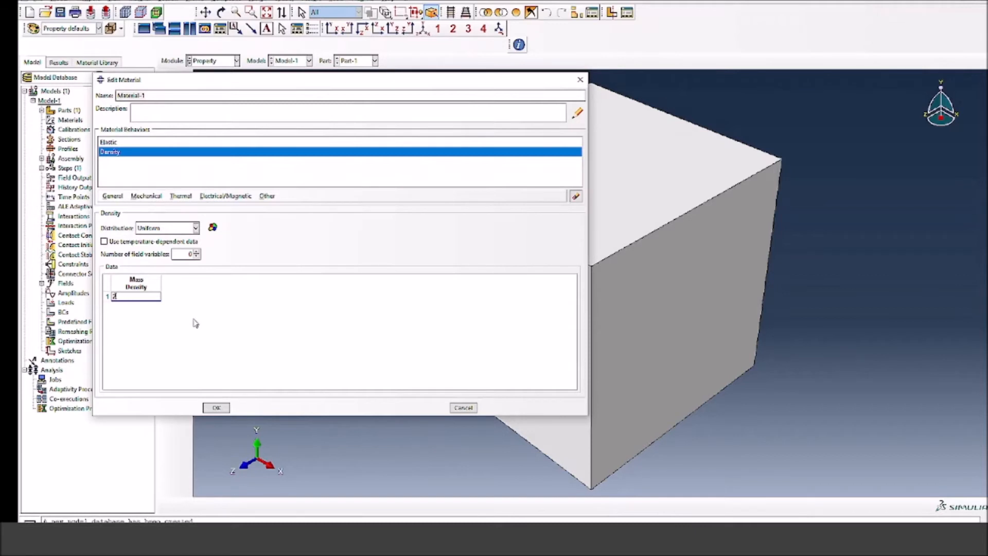
type("7850")
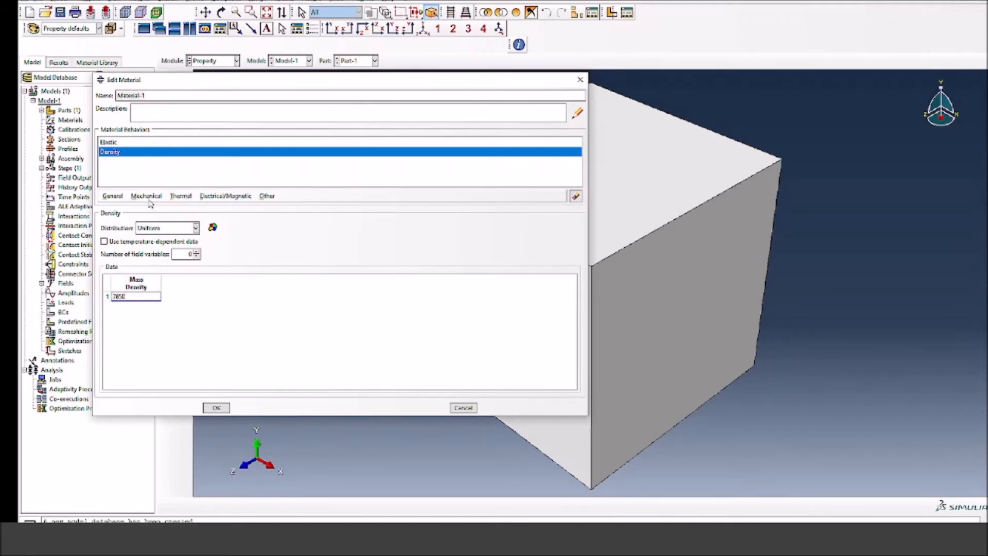
left_click(113, 141)
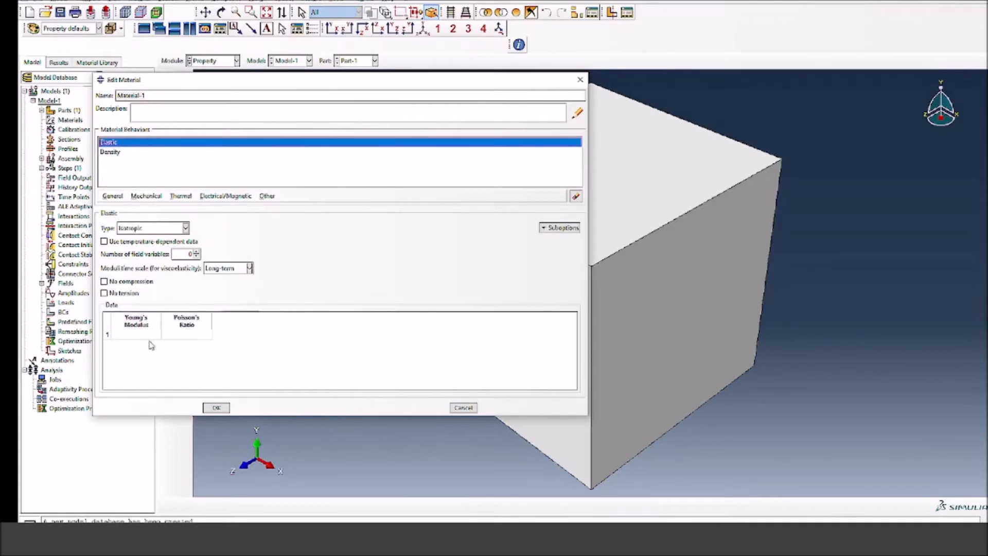
left_click(136, 334)
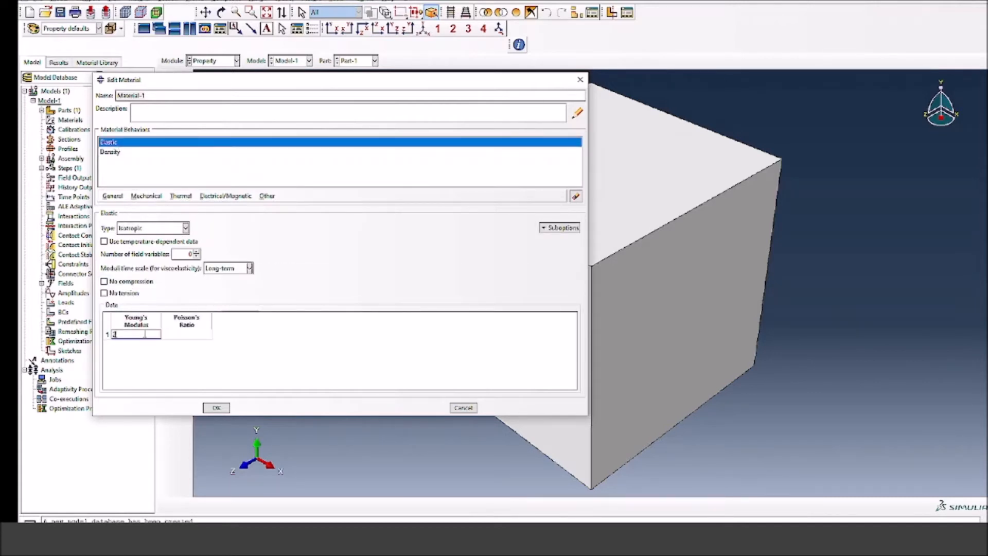
type("210000000000")
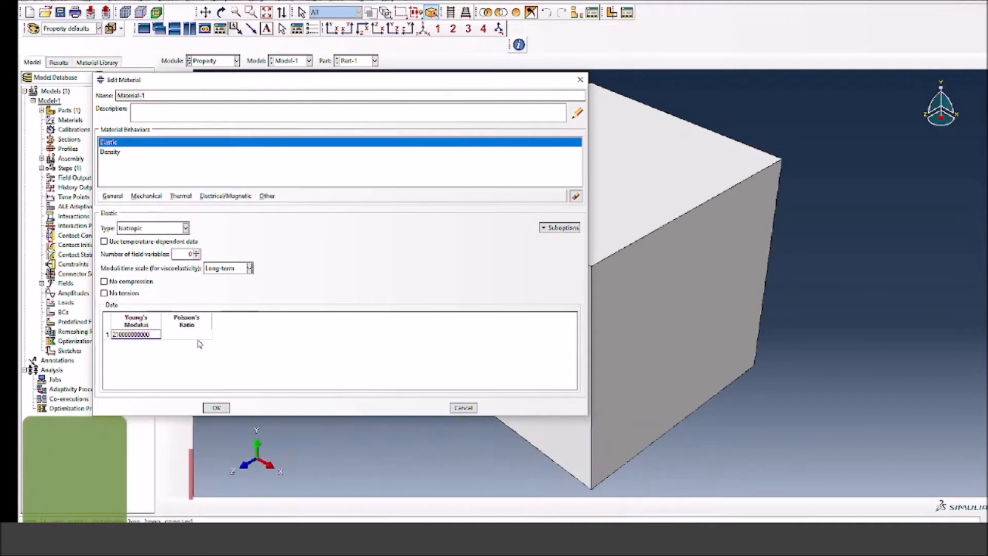
left_click(186, 334)
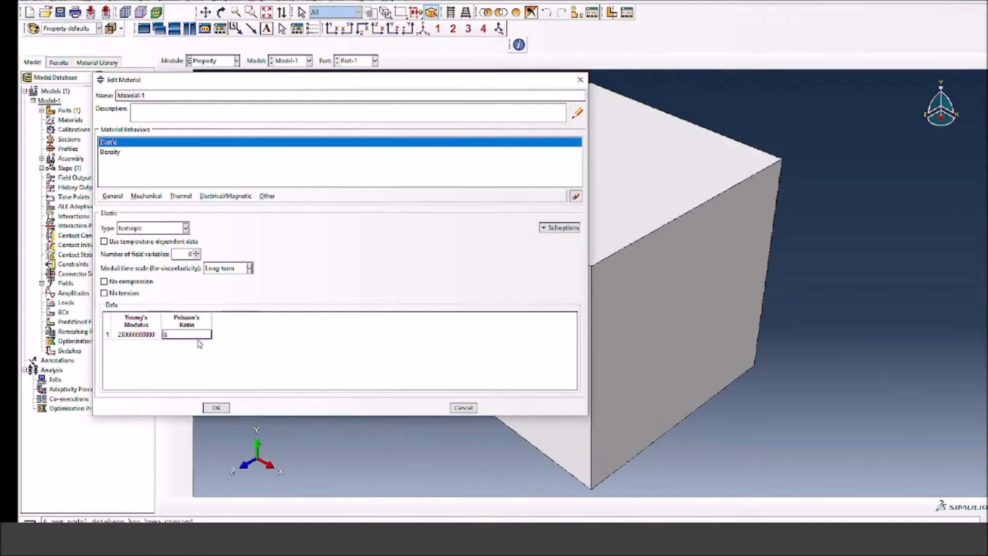
type("0.33")
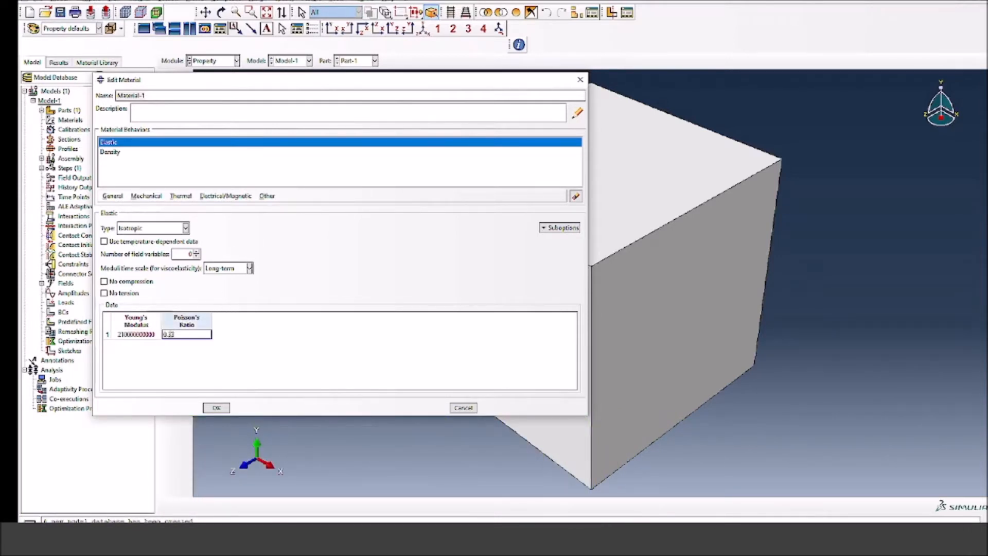
left_click(215, 408)
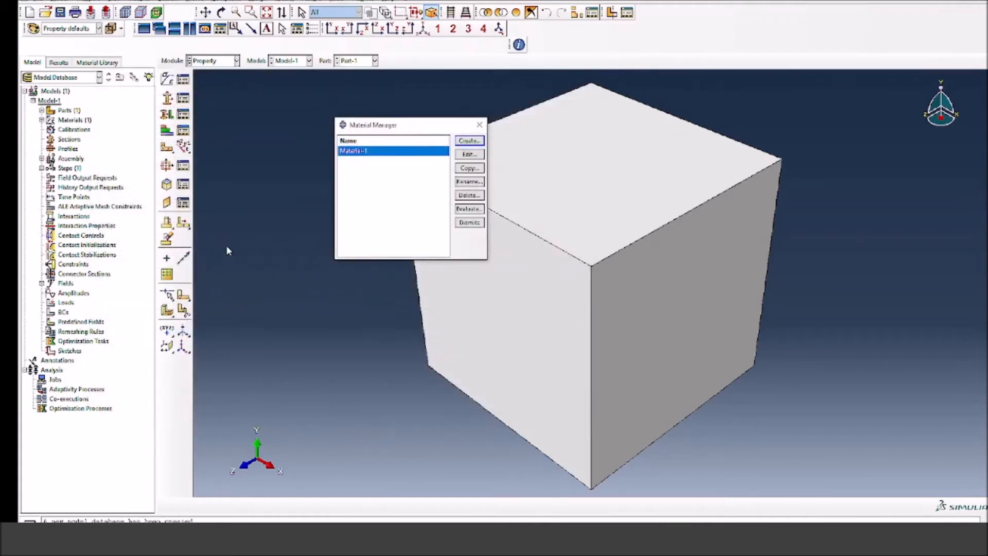
mouse_move(151, 94)
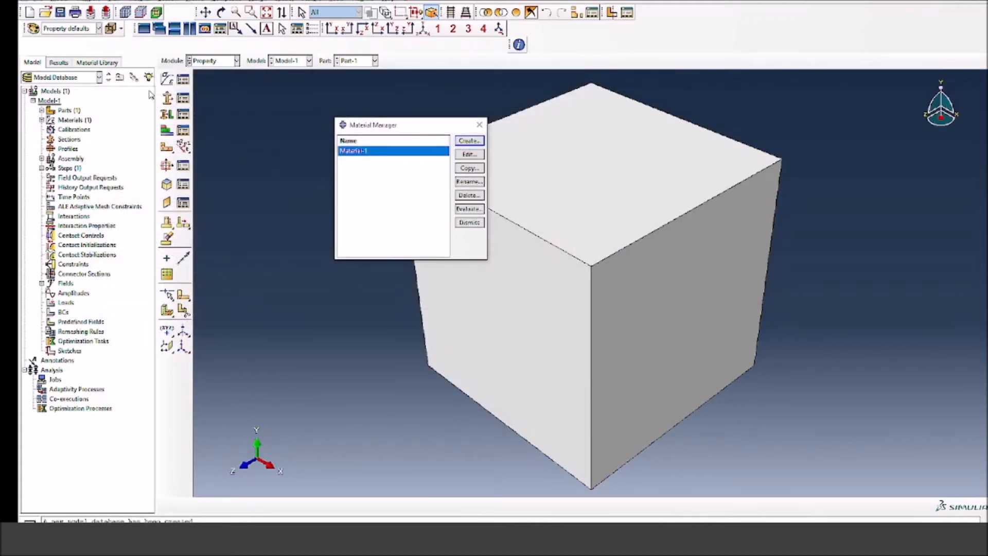
mouse_move(167, 99)
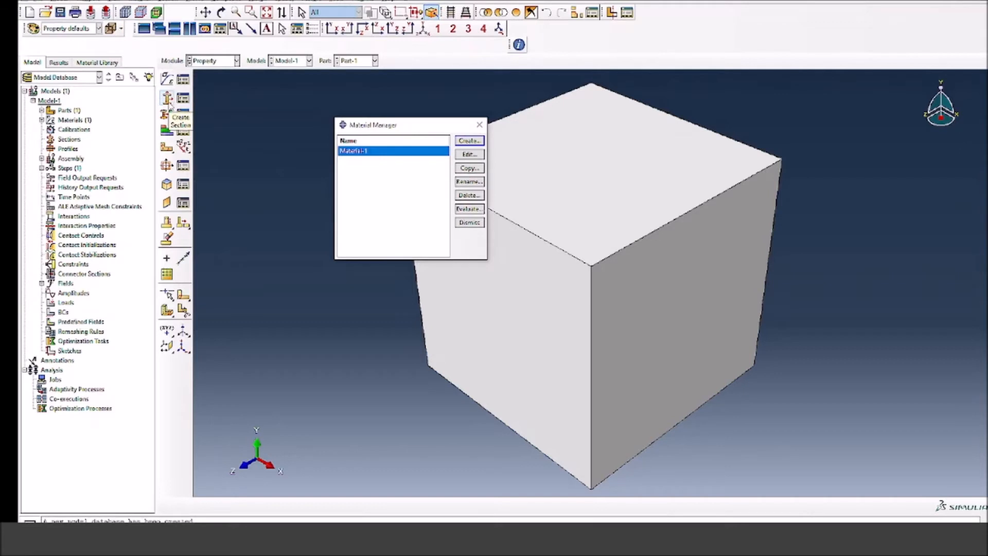
Create solid homogeneous Section-1 from Material-1 and assign it to the whole cube.
left_click(167, 97)
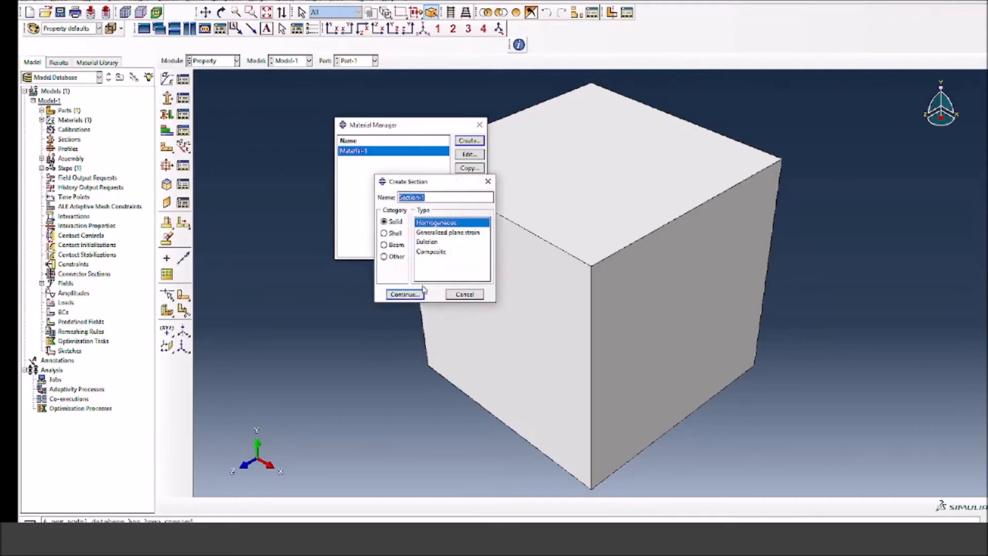
left_click(465, 293)
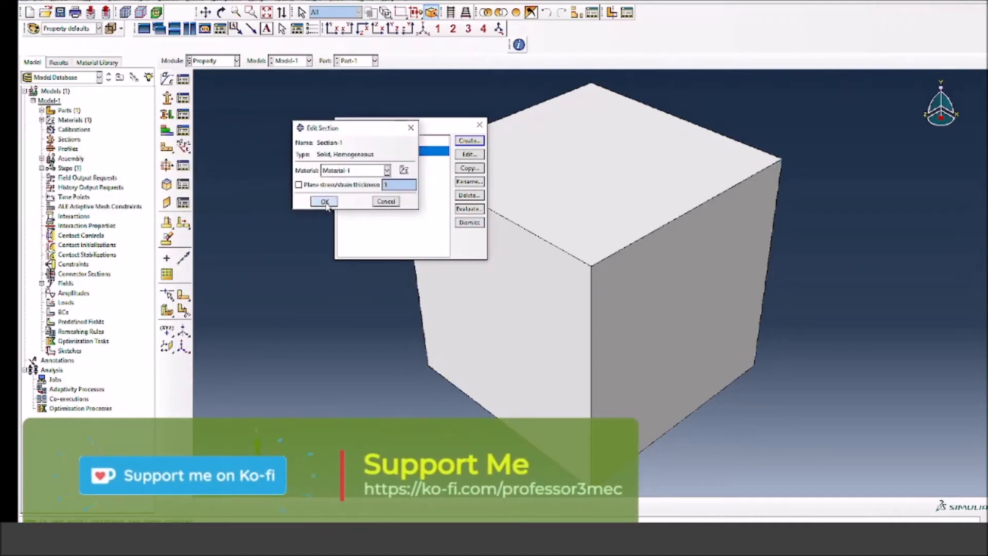
left_click(324, 200)
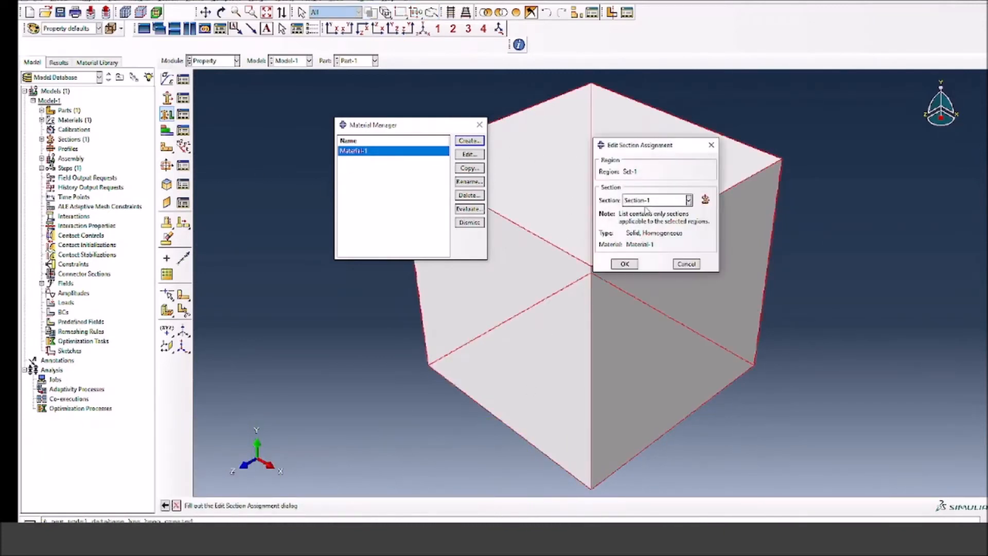
left_click(624, 263)
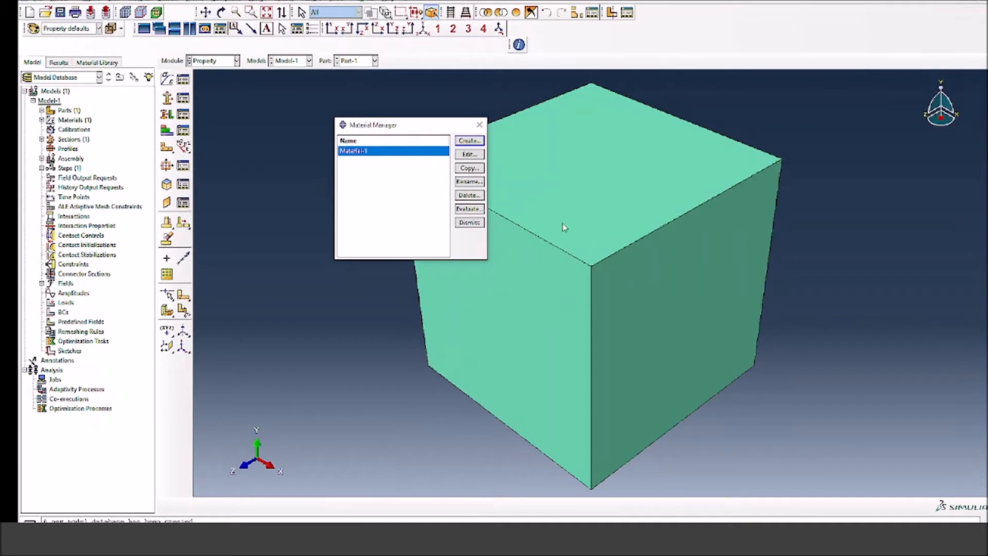
left_click(469, 222)
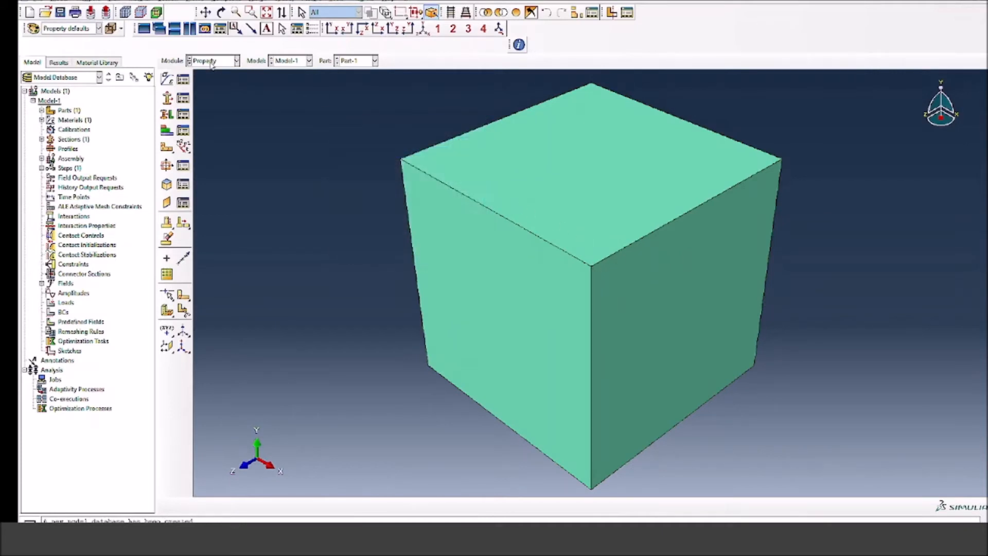
Add a dependent instance of Part-1 to the assembly.
left_click(214, 60)
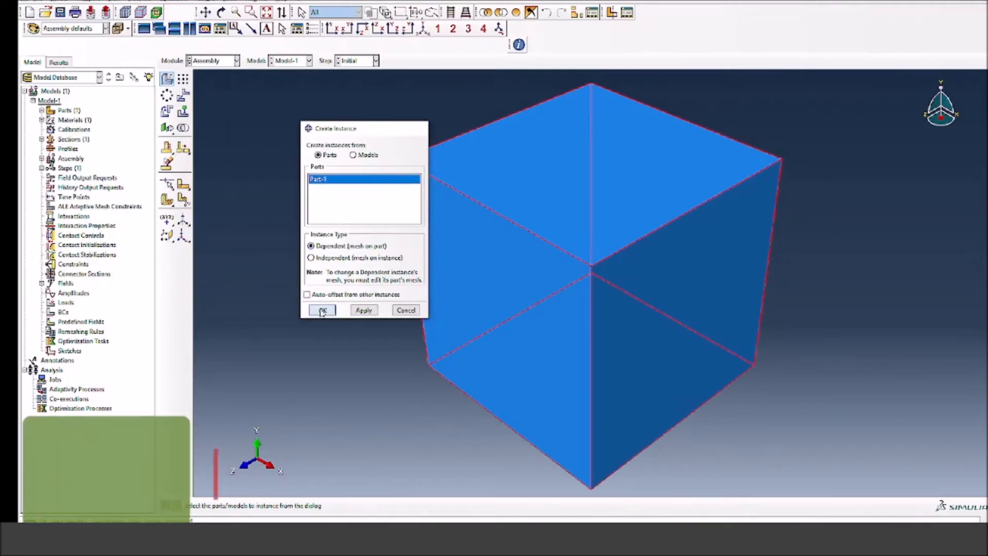
left_click(322, 310)
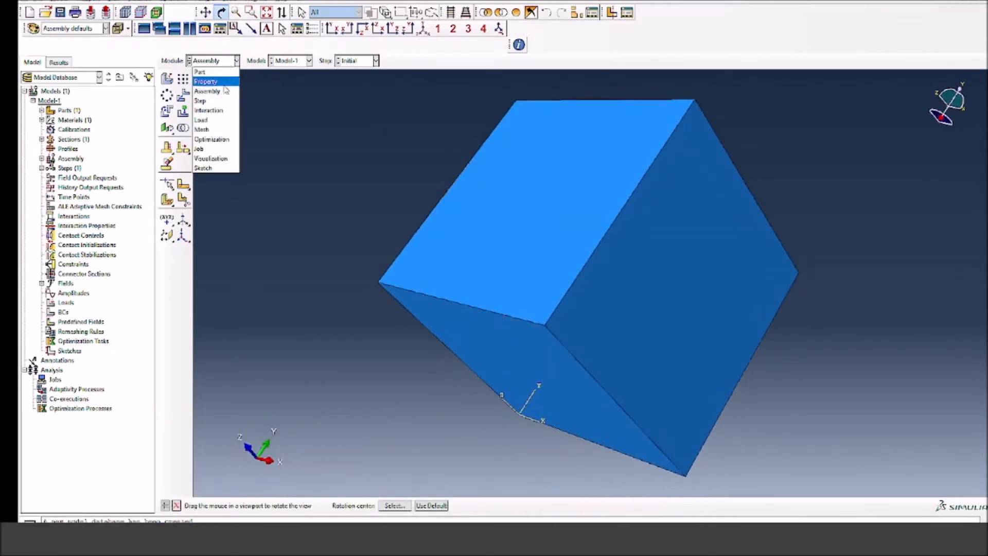
Create a new Static, General analysis step.
left_click(201, 100)
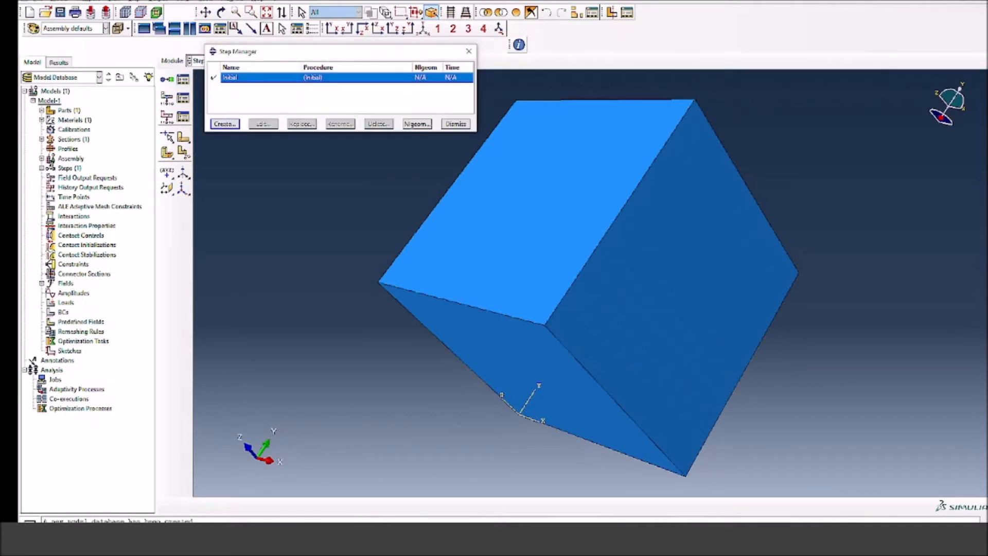
left_click(225, 123)
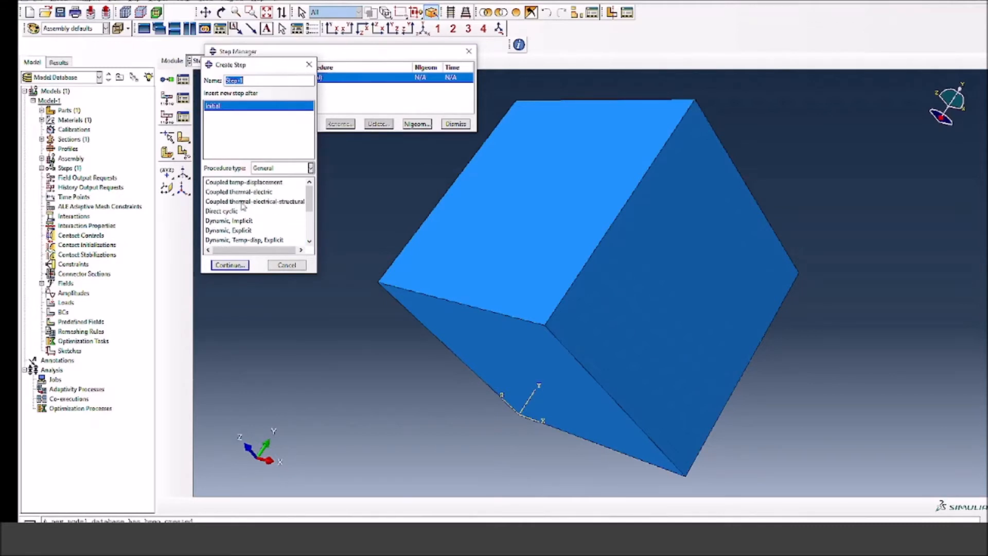
left_click(229, 229)
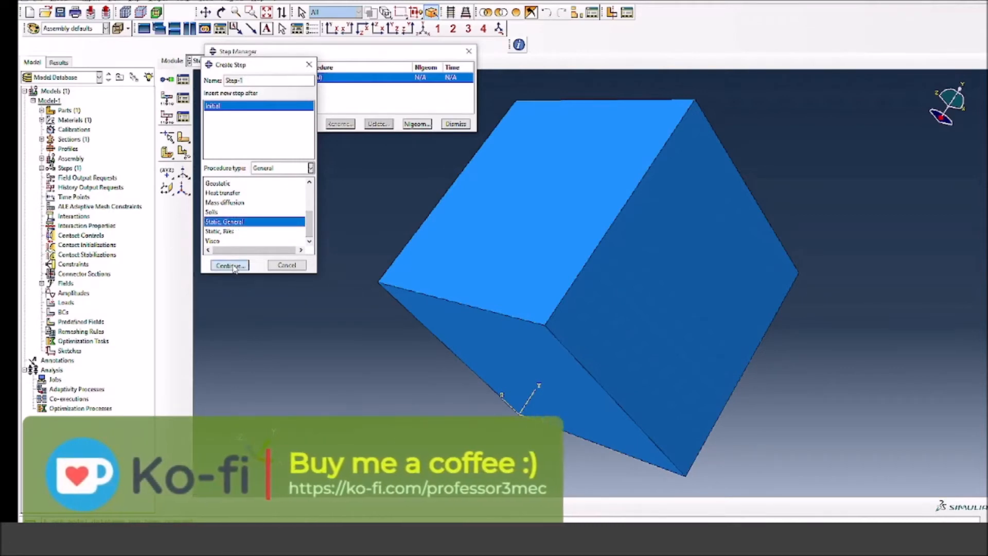
left_click(229, 264)
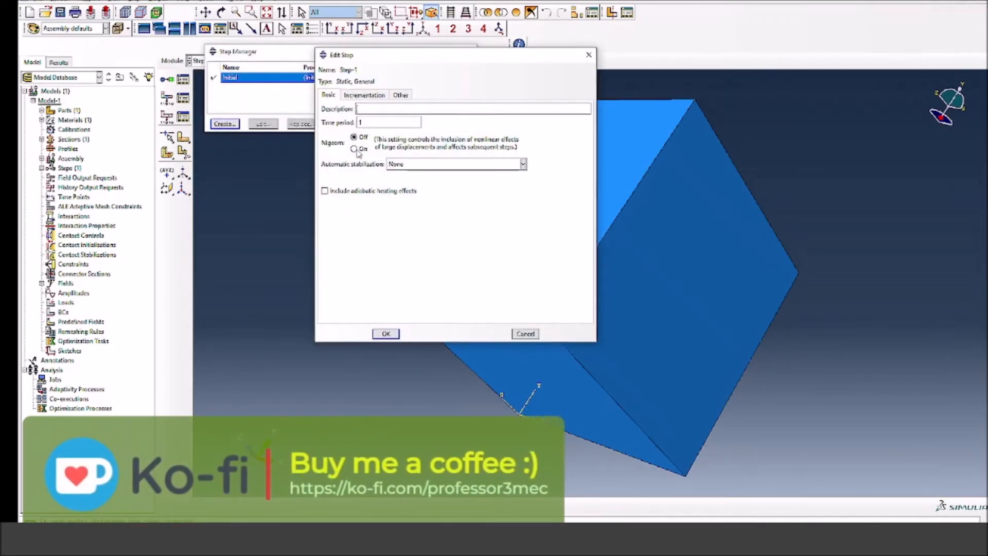
Turn Nlgeom on and set the step's time period to 10.
left_click(354, 149)
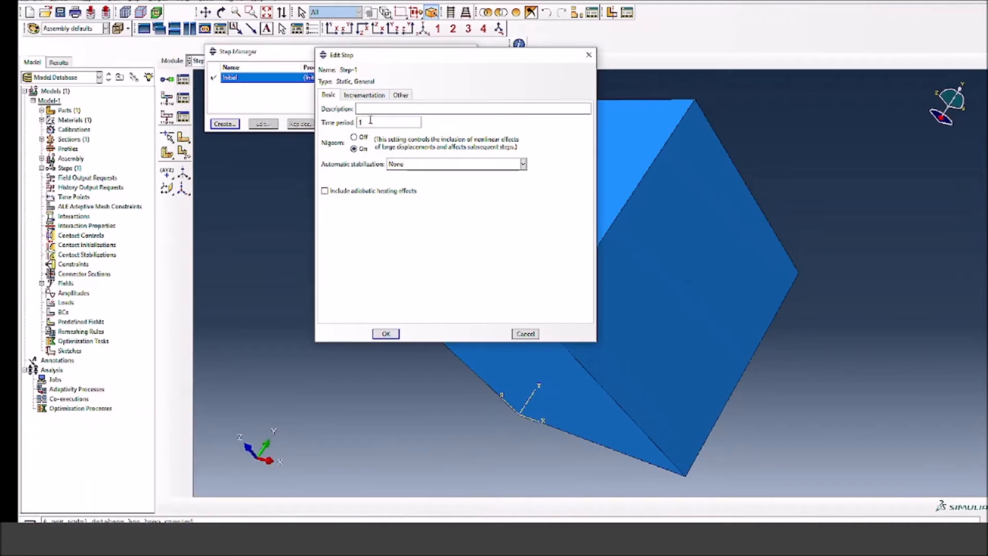
type("1")
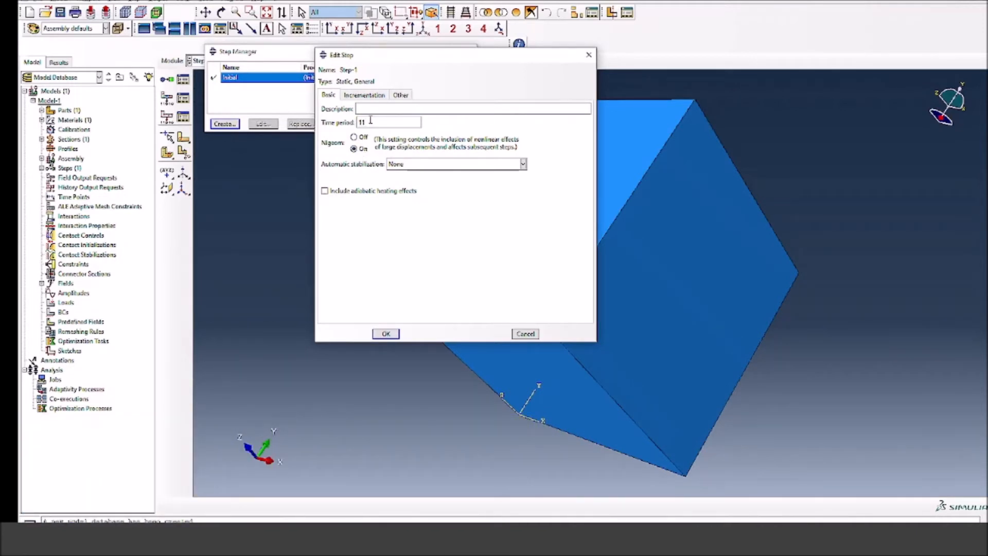
type("10")
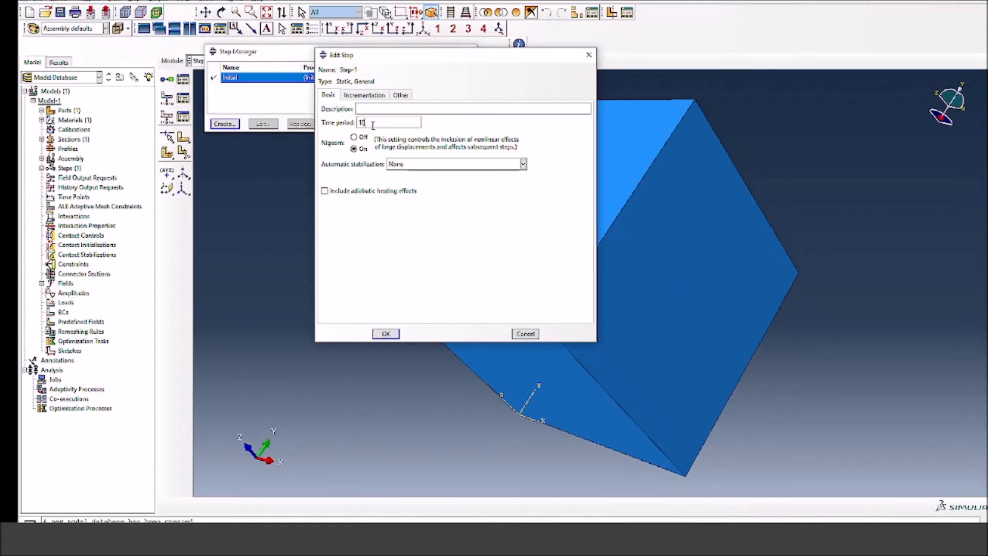
type("0")
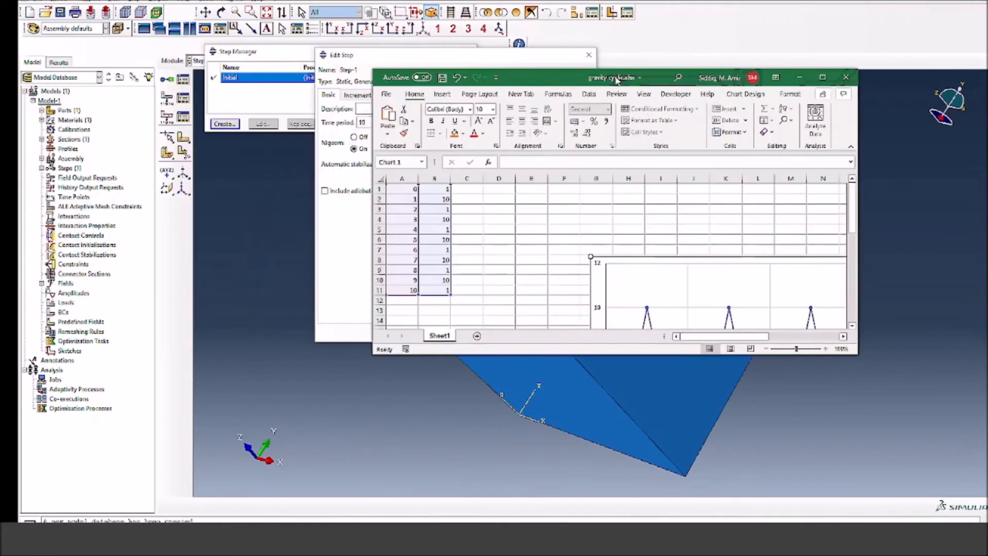
Scroll through the Excel time table of loads alternating between 1 and 10.
scroll("down", 3)
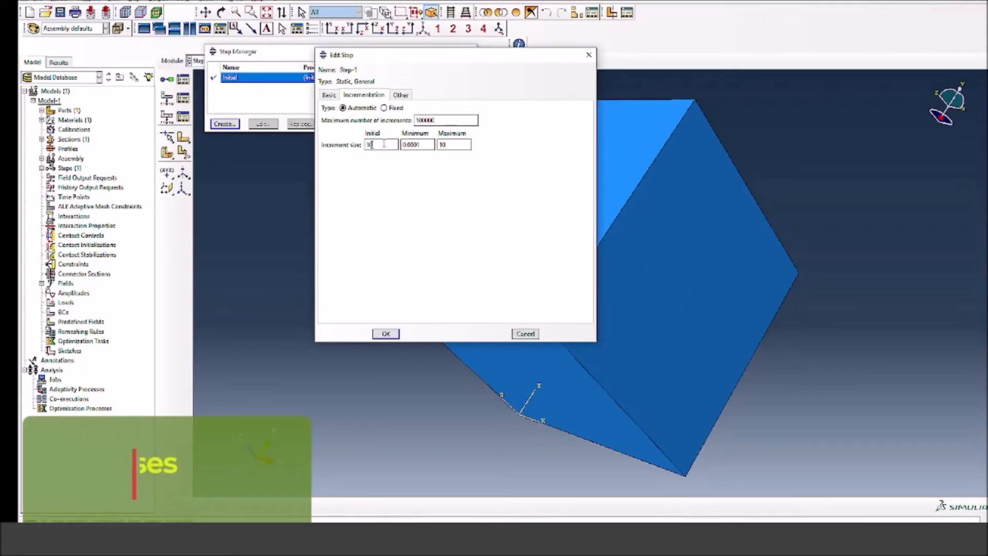
Set Step-1's initial and maximum increment sizes to 0.1 and save the step.
type("0.1")
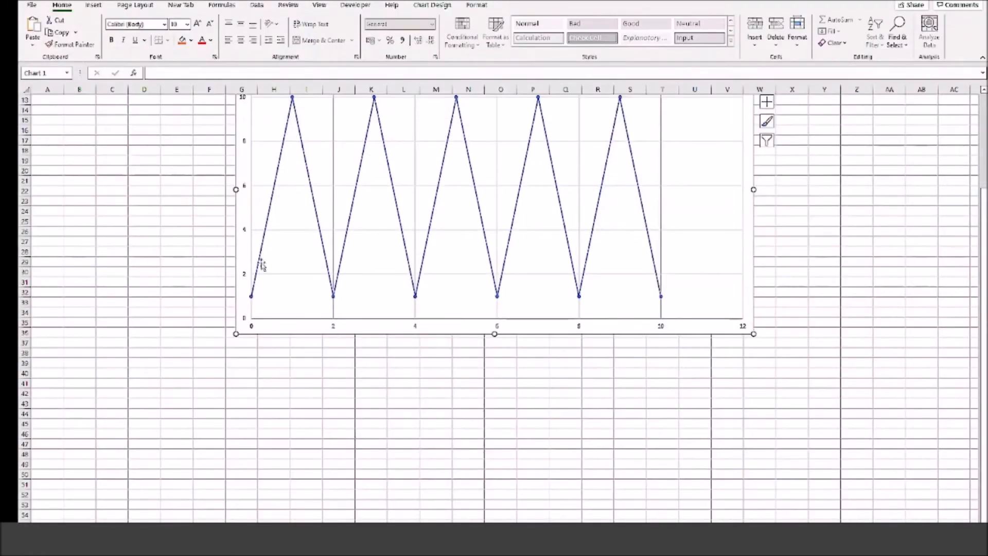
mouse_move(282, 162)
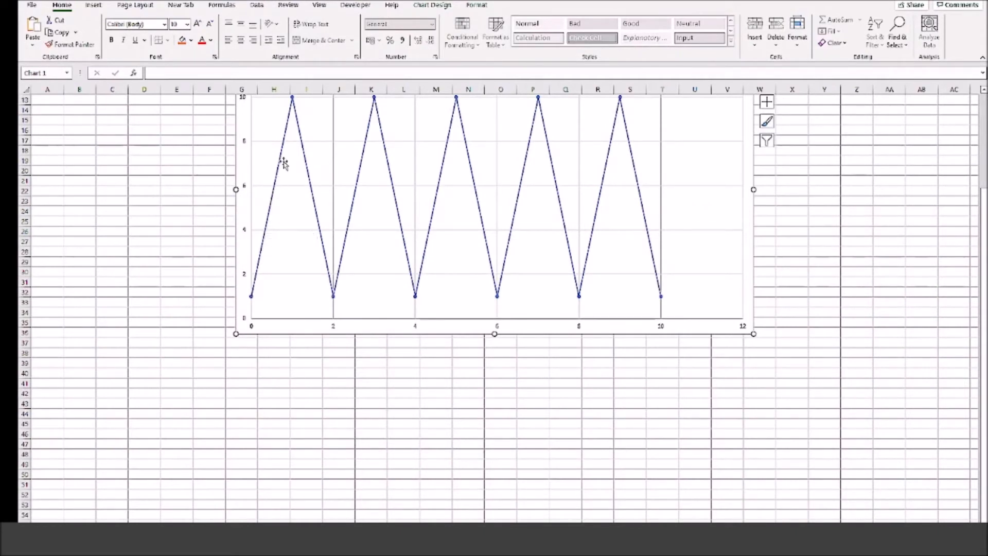
mouse_move(315, 211)
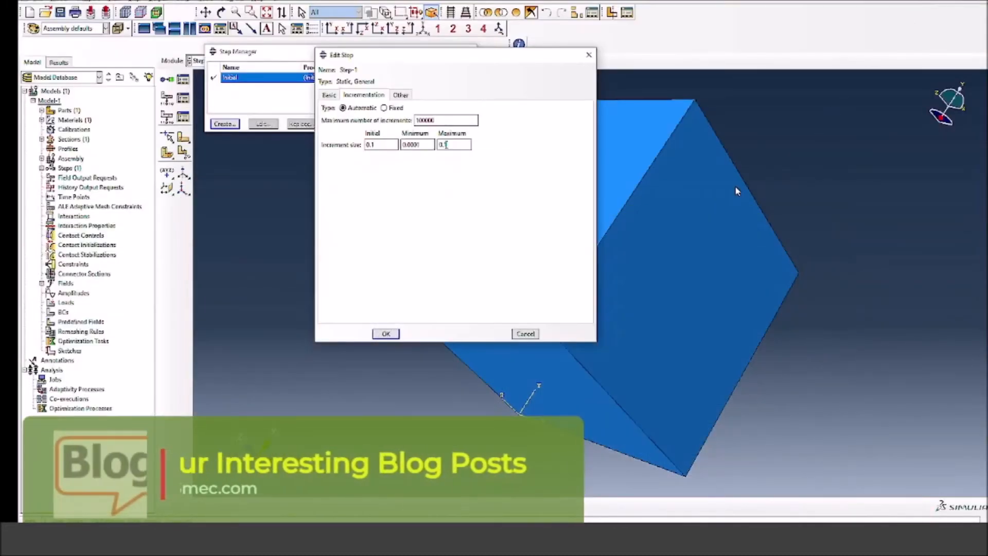
left_click(386, 333)
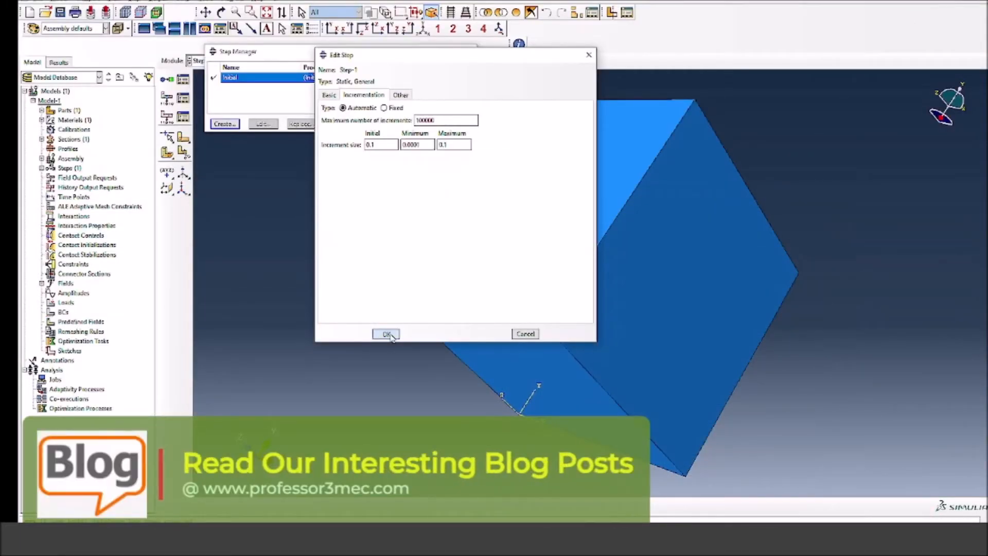
left_click(386, 333)
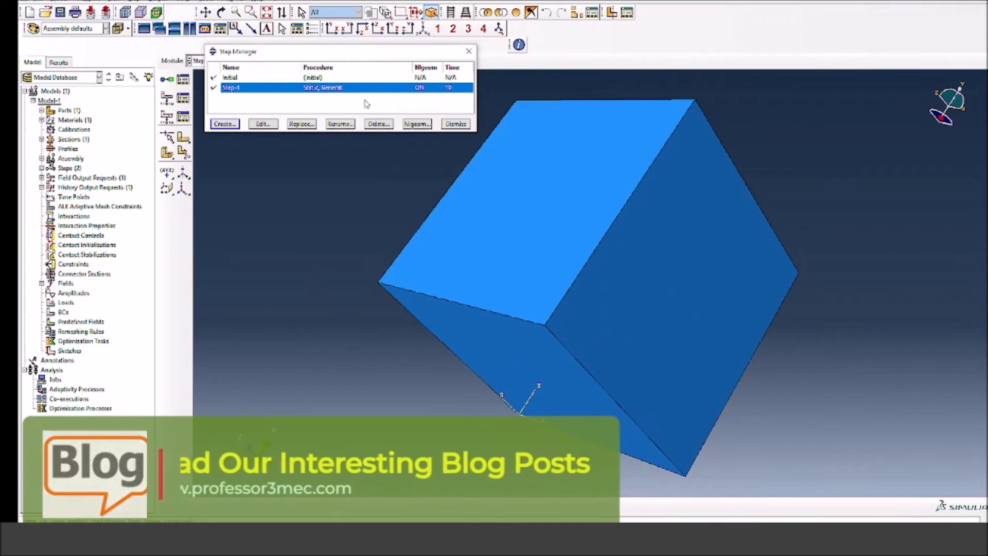
left_click(216, 60)
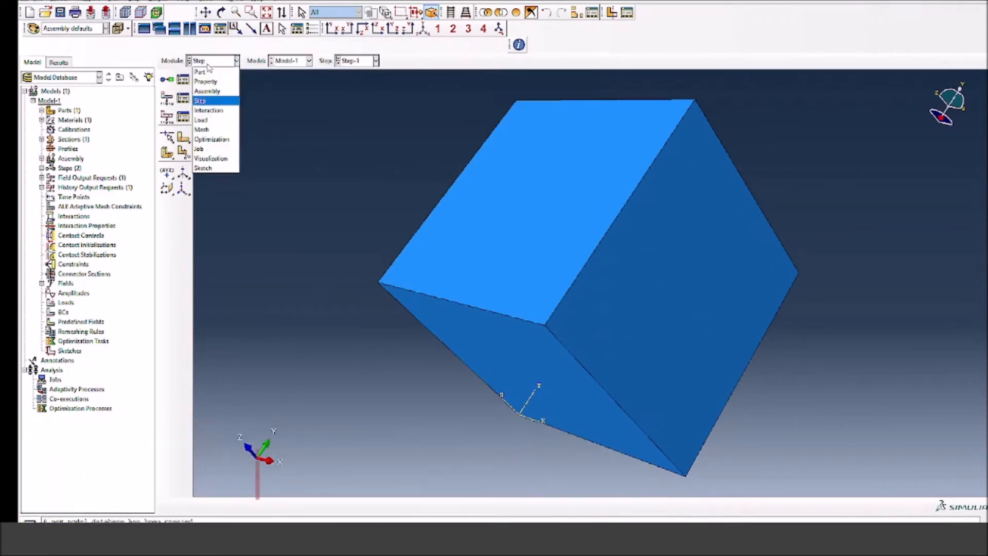
mouse_move(209, 110)
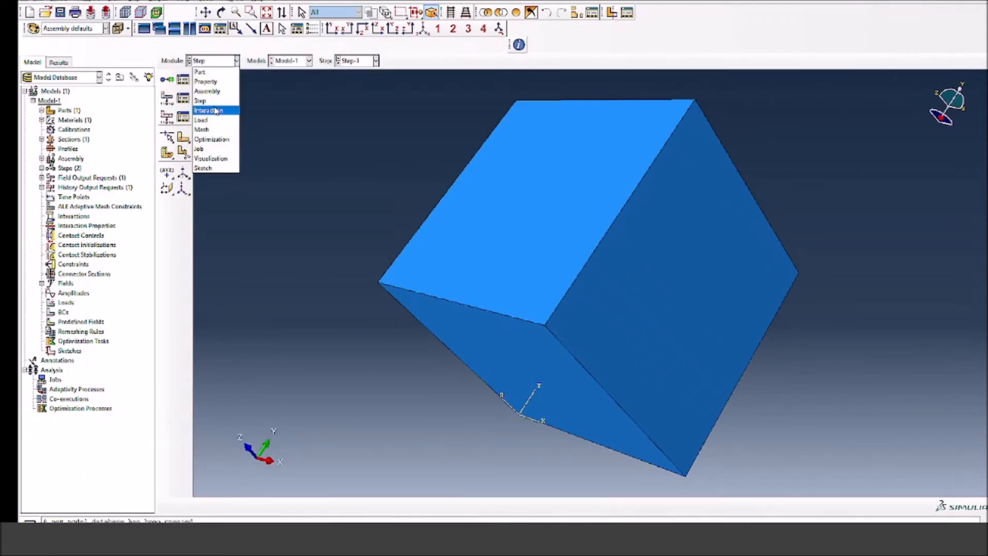
Apply a displacement/rotation boundary condition BC-1 to the cube's bottom face.
left_click(200, 119)
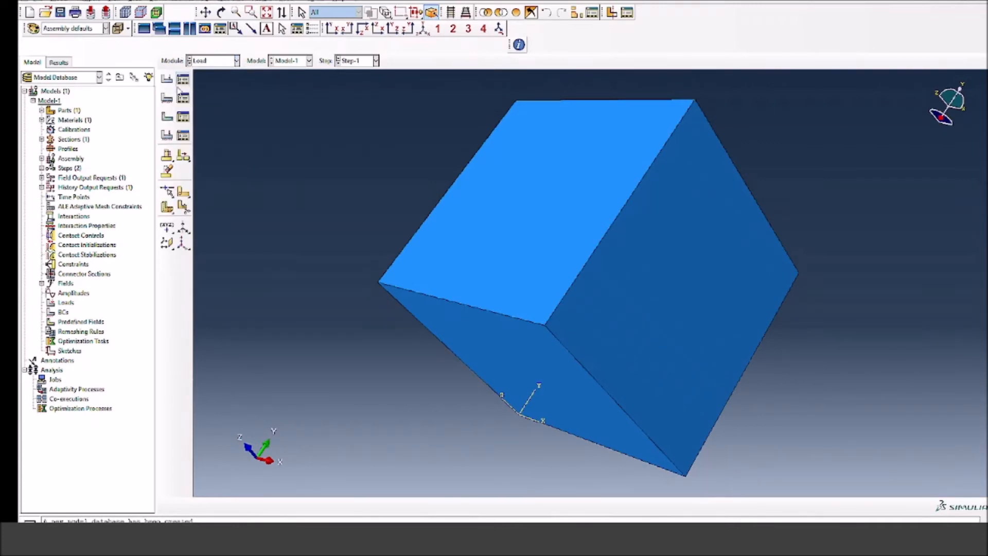
left_click(167, 98)
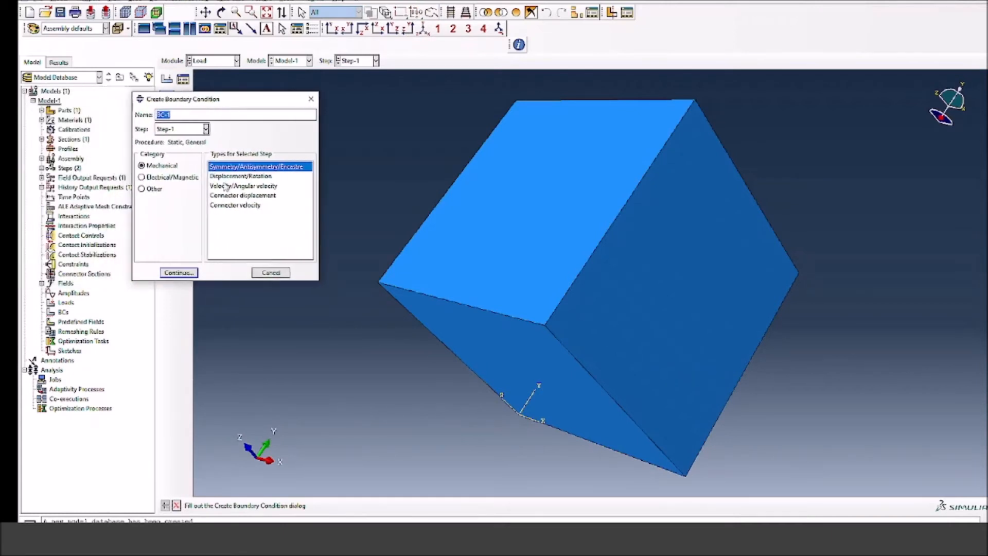
left_click(241, 176)
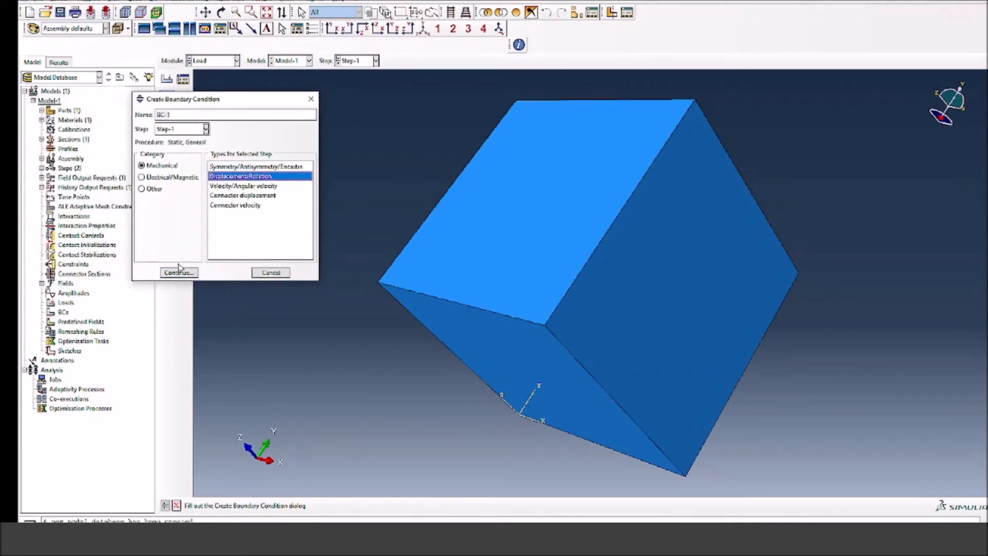
left_click(178, 272)
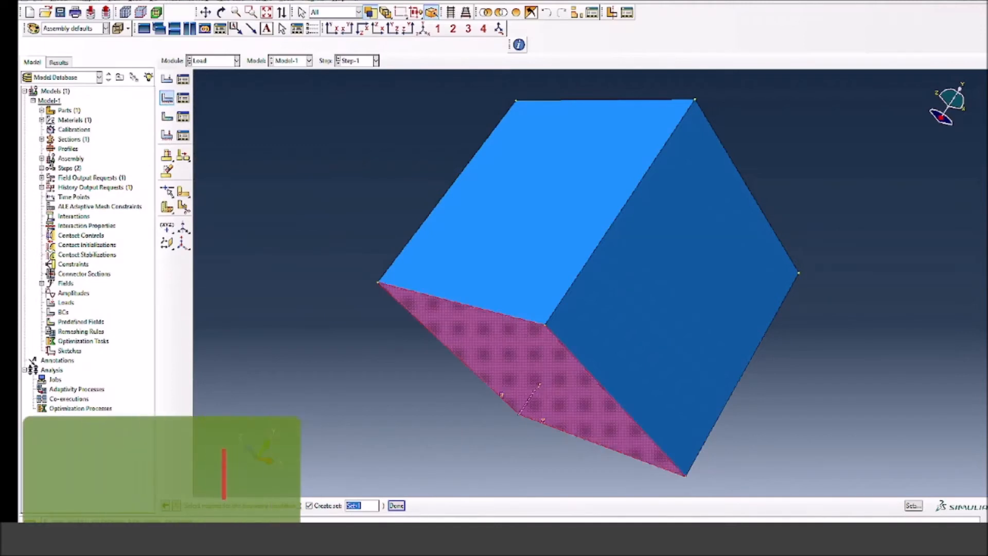
left_click(397, 504)
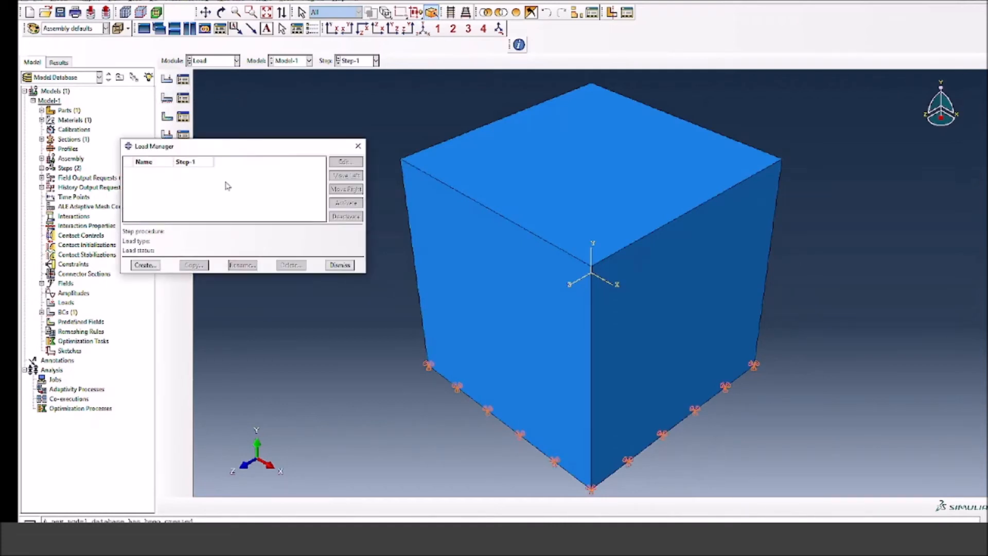
Create a gravity load with component 2 of -9.81 and begin a tabular amplitude for it.
left_click(145, 264)
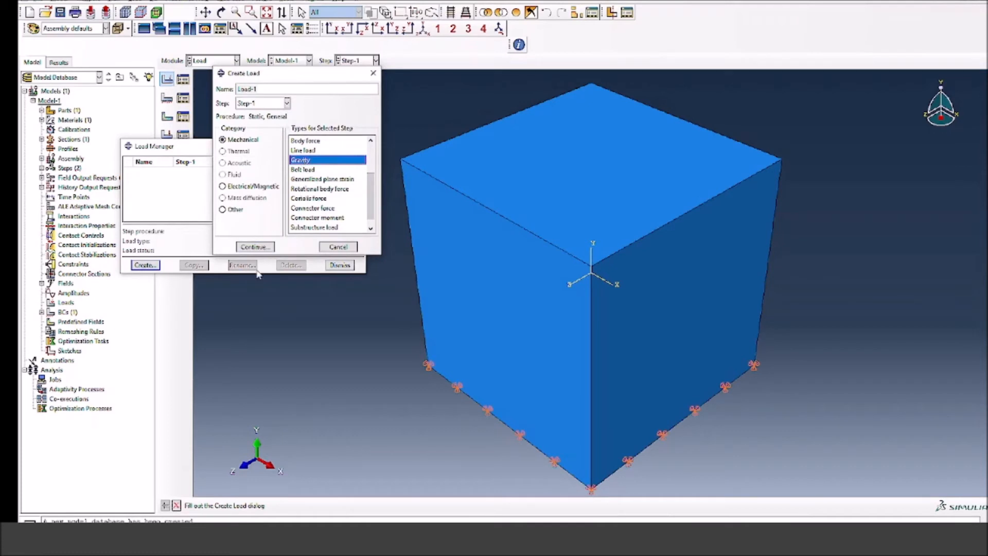
left_click(254, 246)
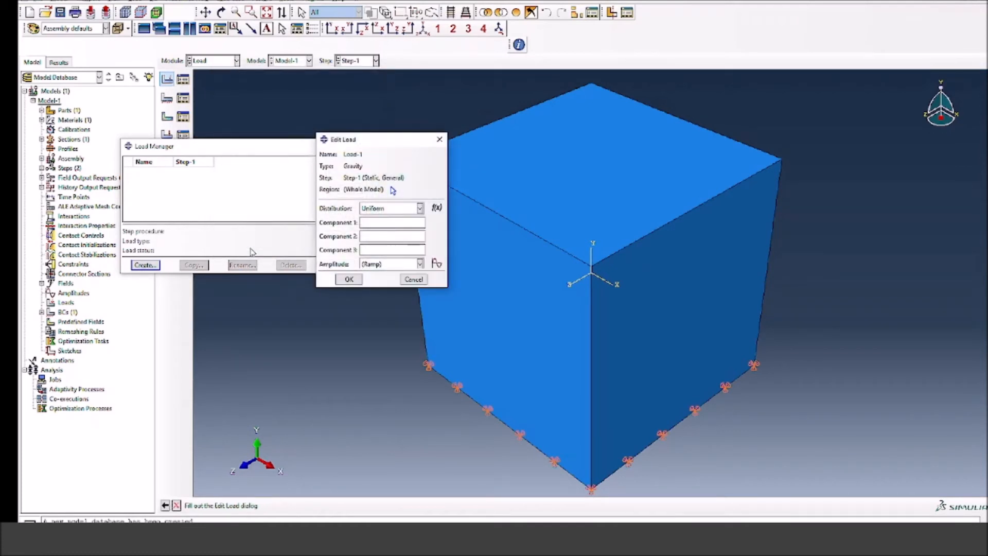
mouse_move(264, 247)
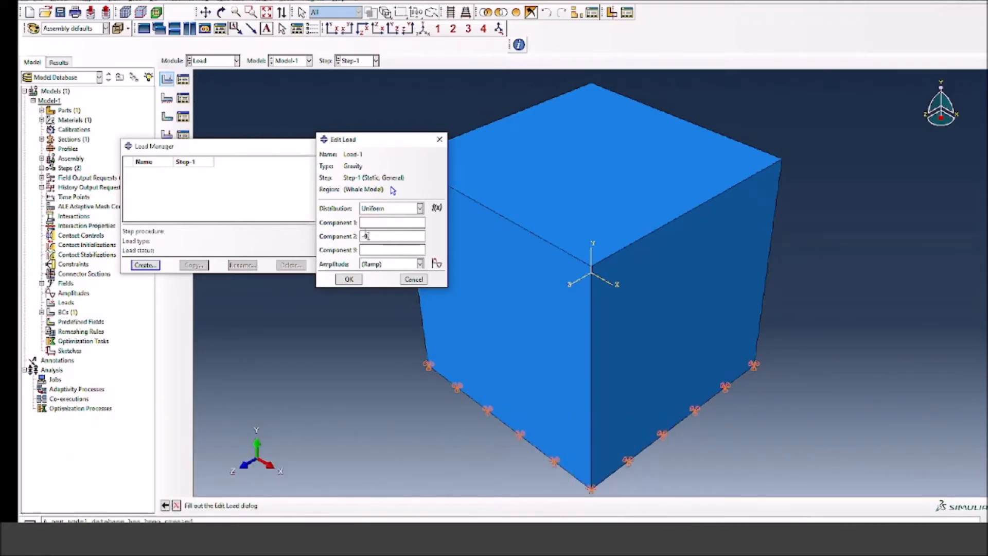
type("9.81")
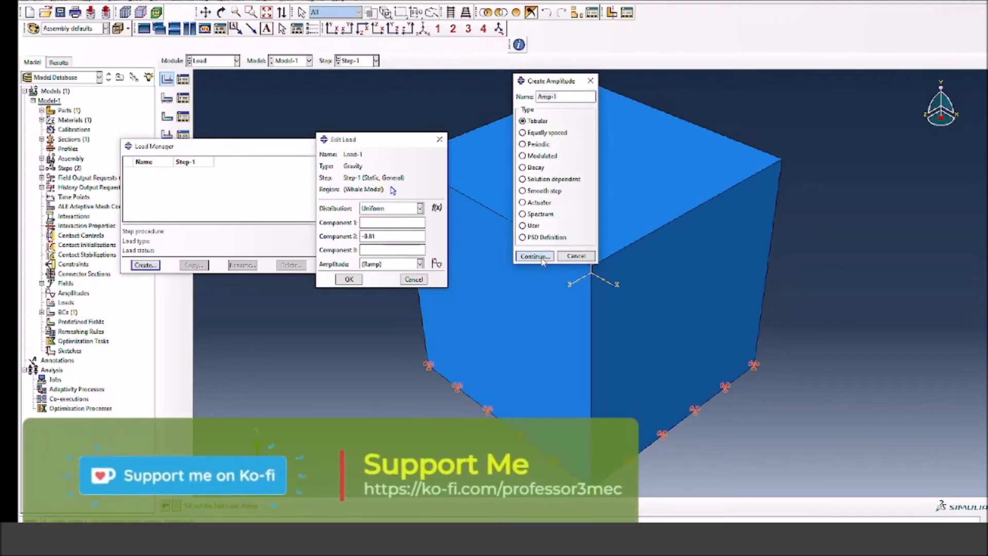
Define Amp-1 with alternating 1/10 values to time 10 and assign it to gravity Load-1.
left_click(535, 256)
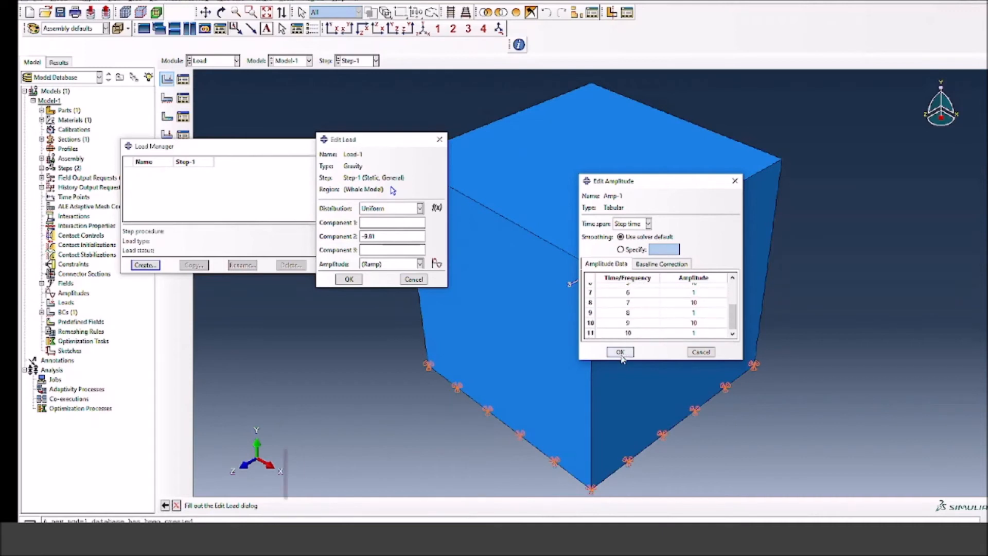
left_click(620, 352)
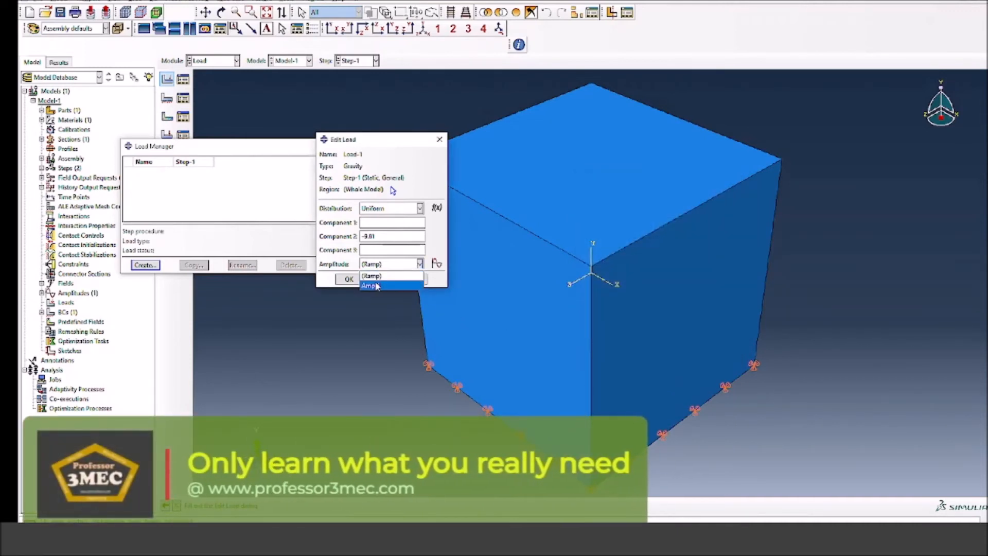
left_click(373, 285)
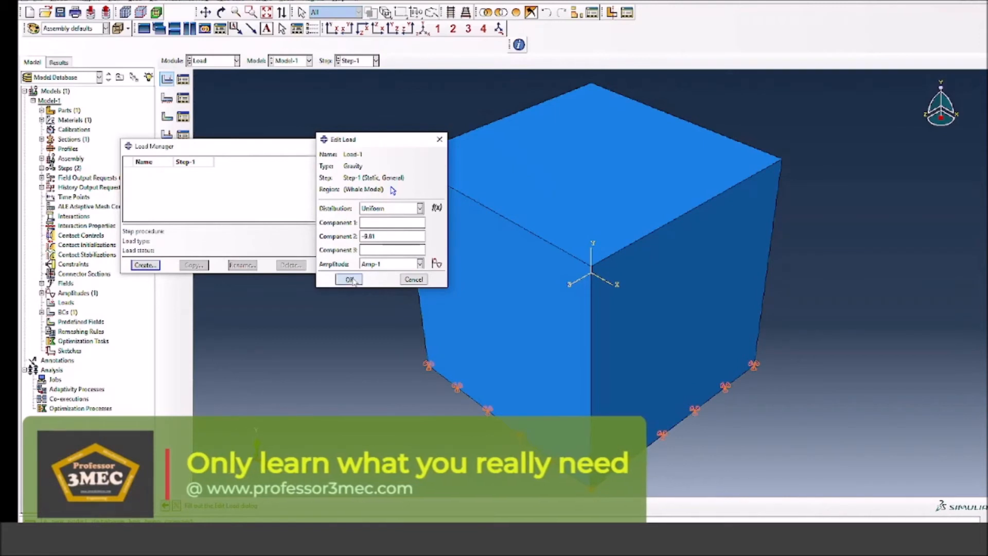
left_click(349, 279)
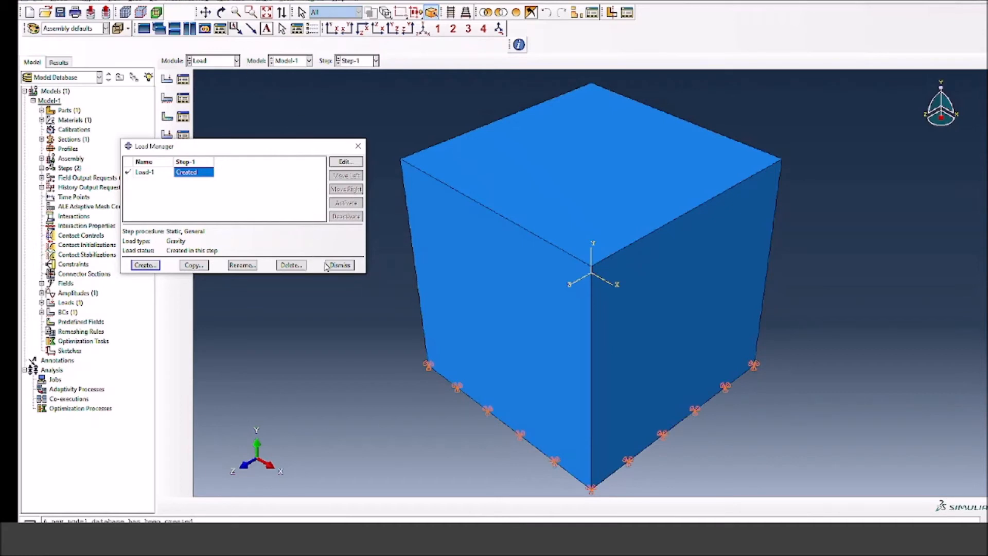
mouse_move(339, 264)
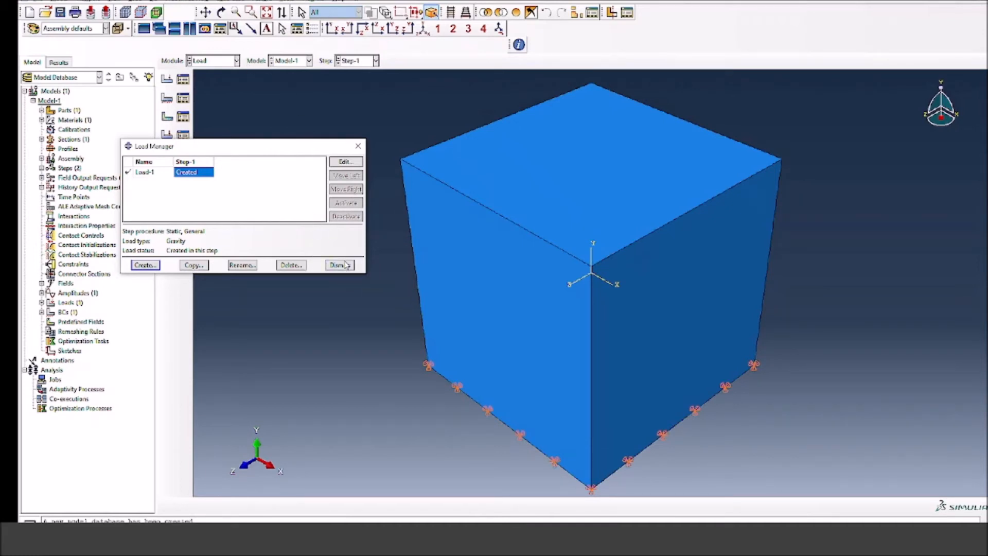
left_click(339, 264)
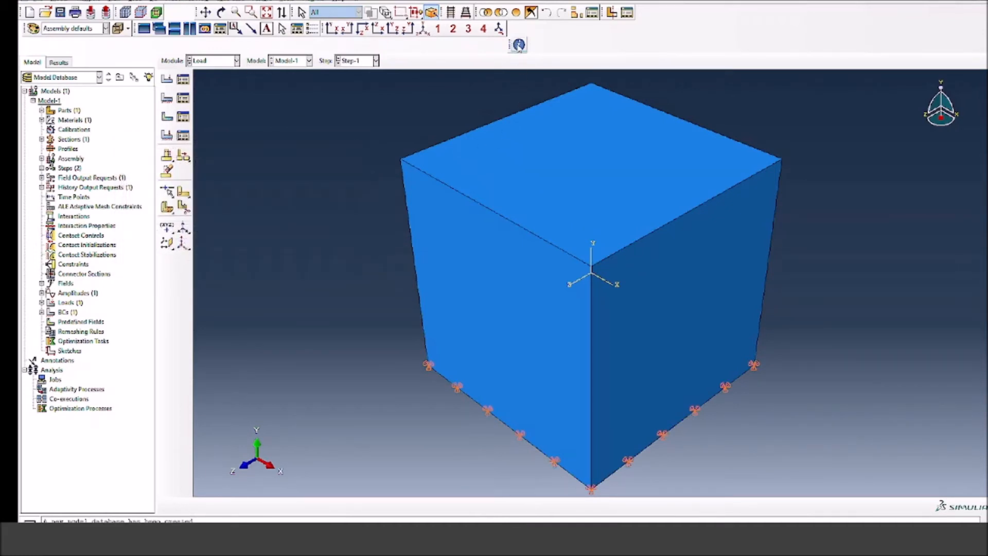
Seed the cube part with the global size and mesh it into uniform brick elements.
left_click(517, 44)
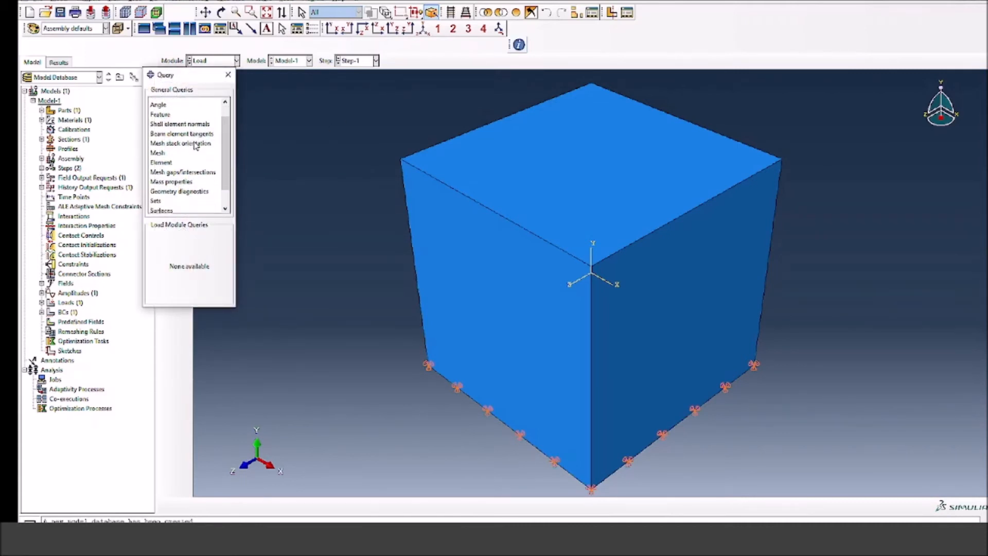
scroll("down", 3)
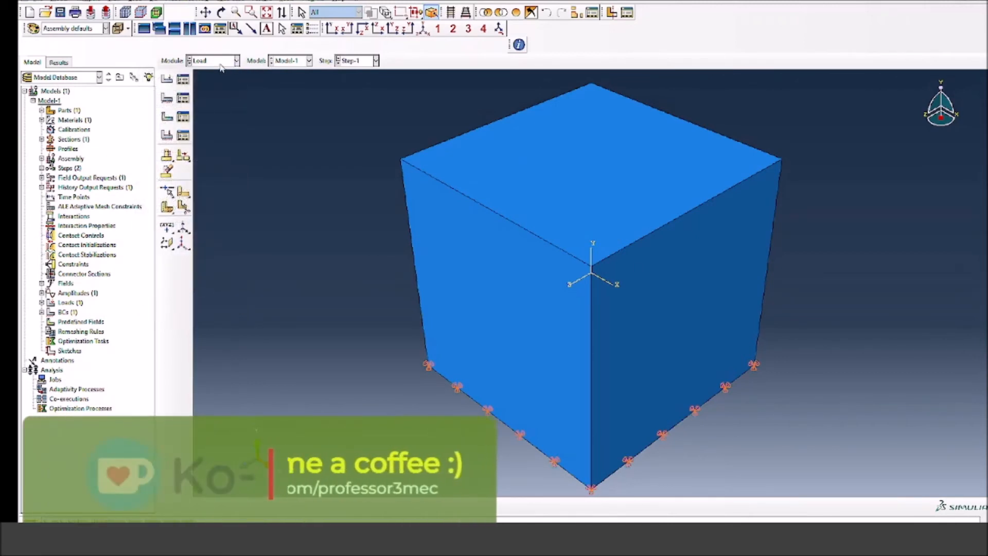
left_click(231, 60)
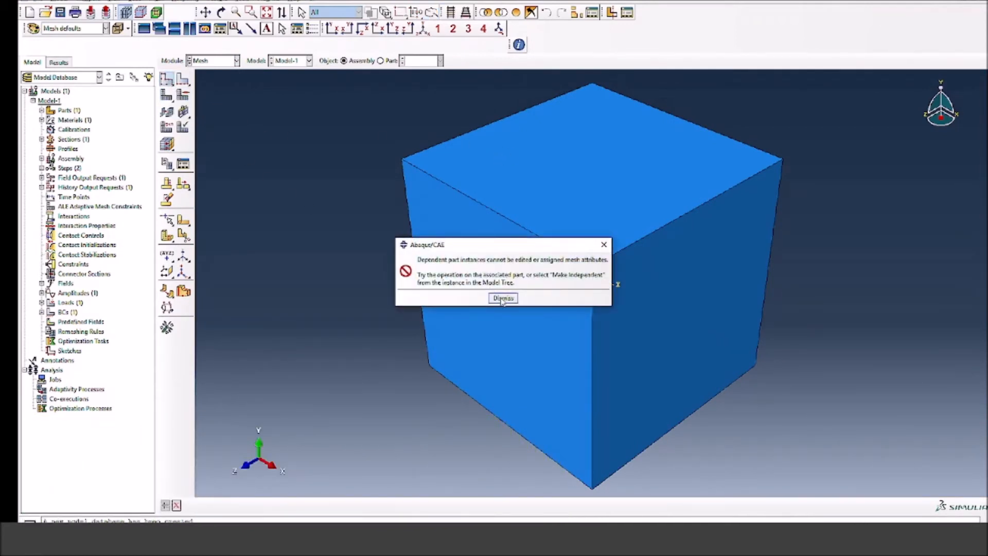
left_click(503, 299)
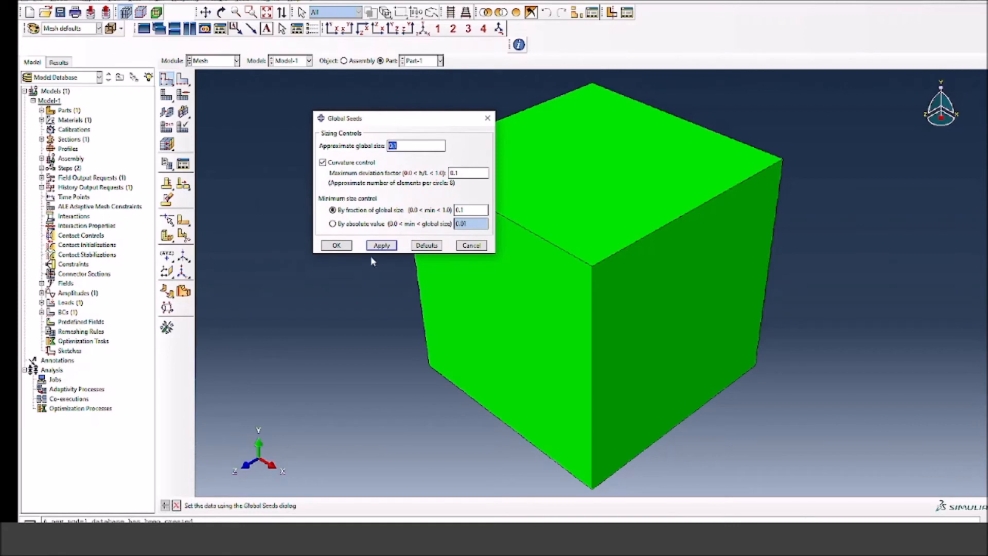
left_click(336, 245)
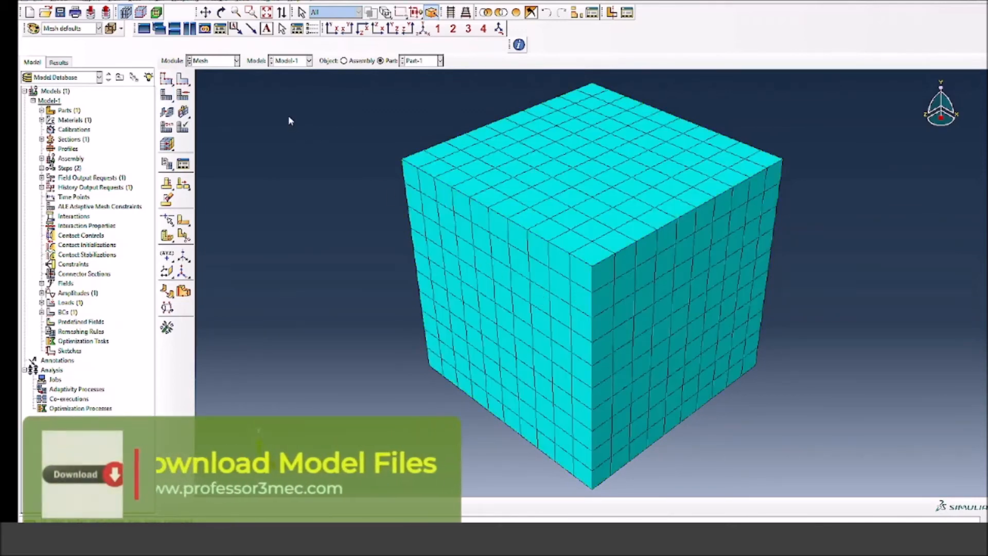
left_click(235, 59)
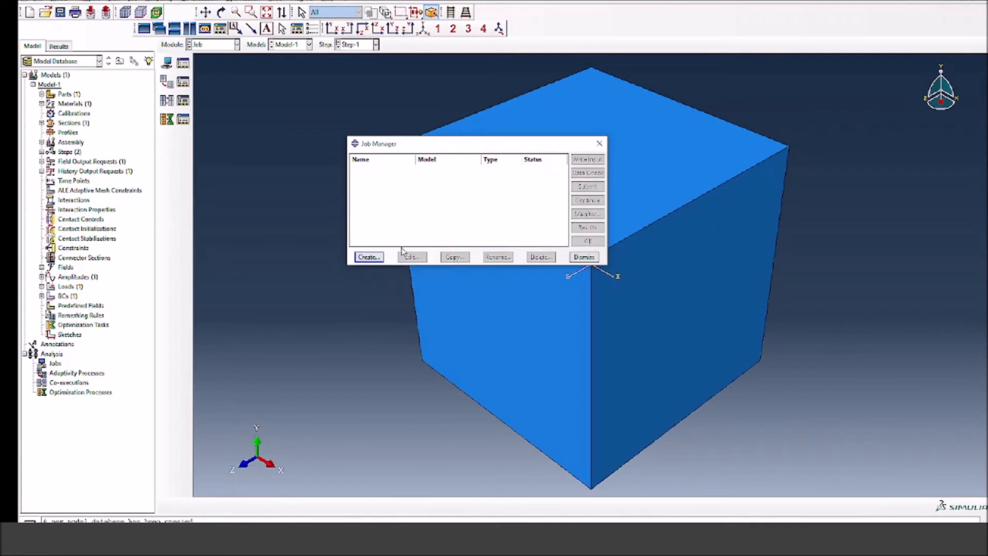
Create a full-analysis job named gravitycyclic for Model-1 and submit it.
left_click(368, 257)
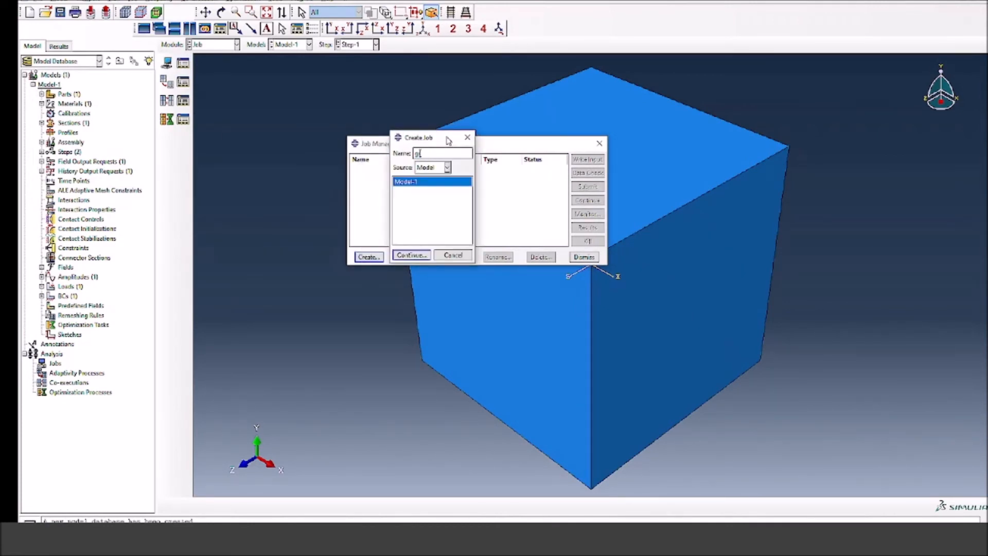
type("ravity")
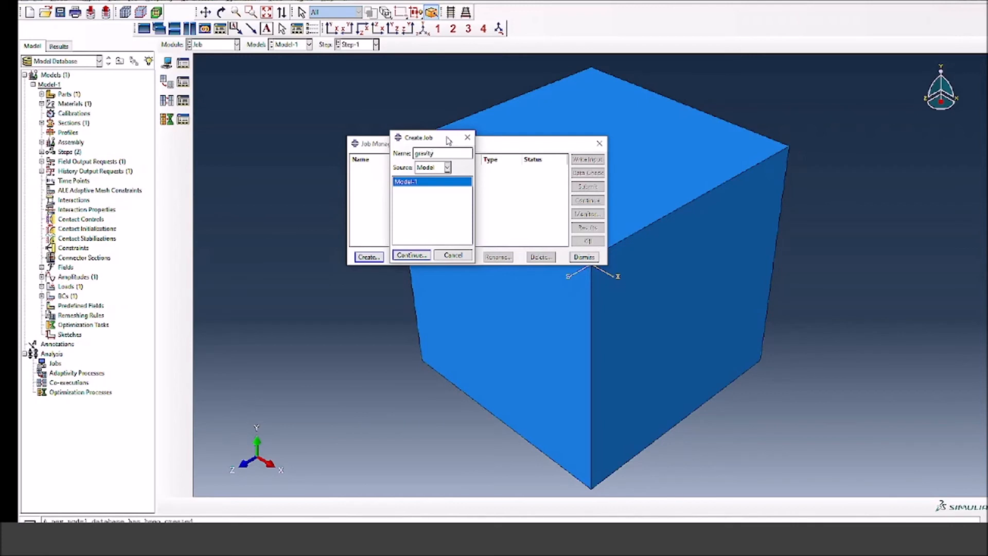
left_click(430, 153)
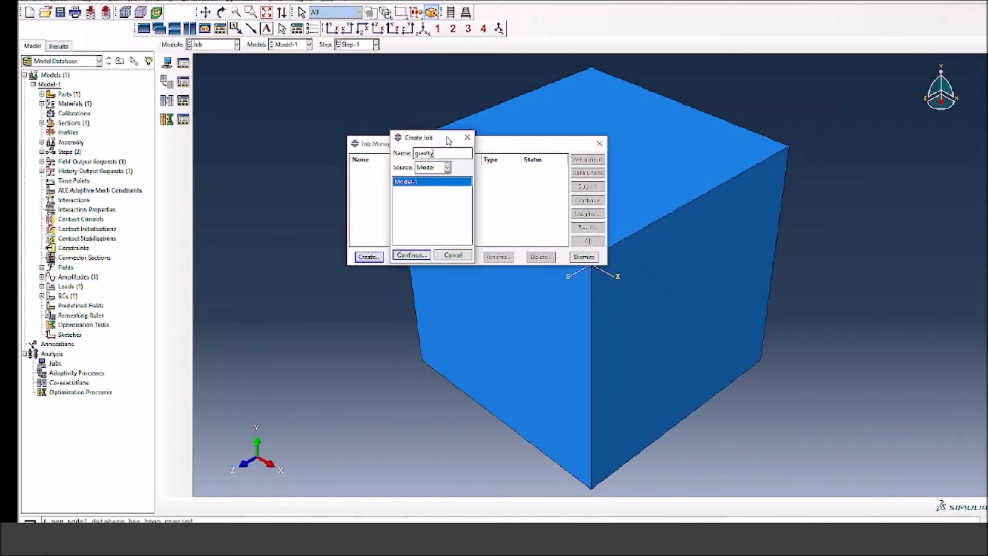
type("cyclic")
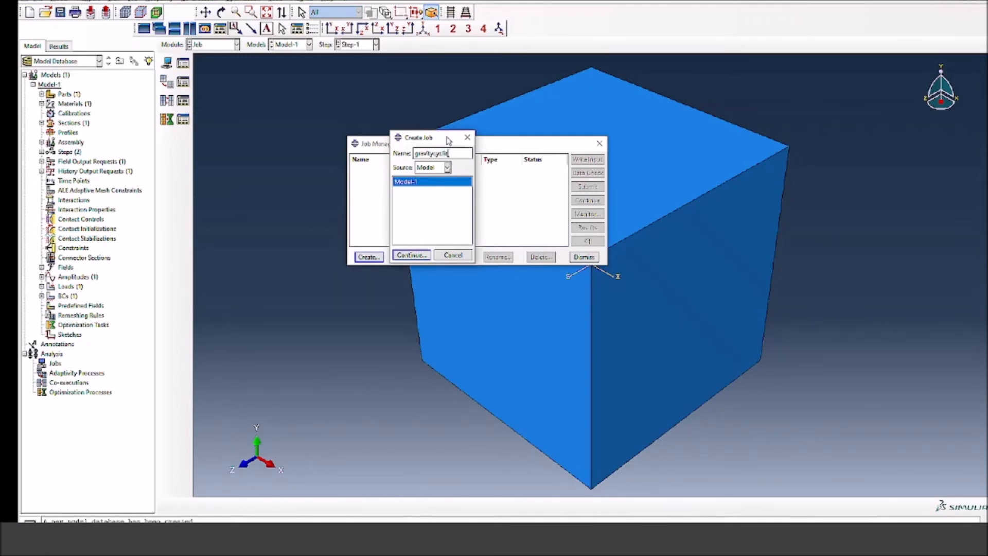
left_click(411, 255)
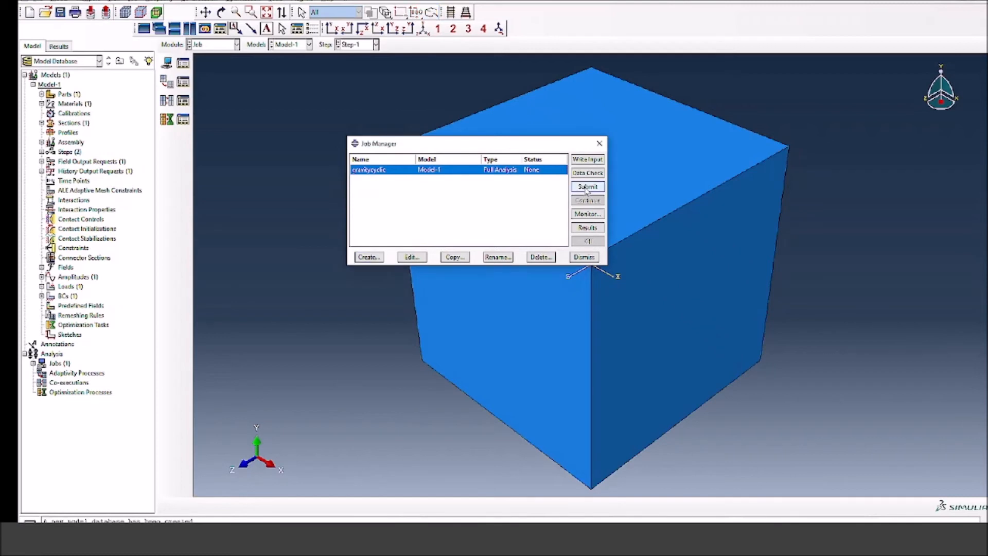
left_click(587, 186)
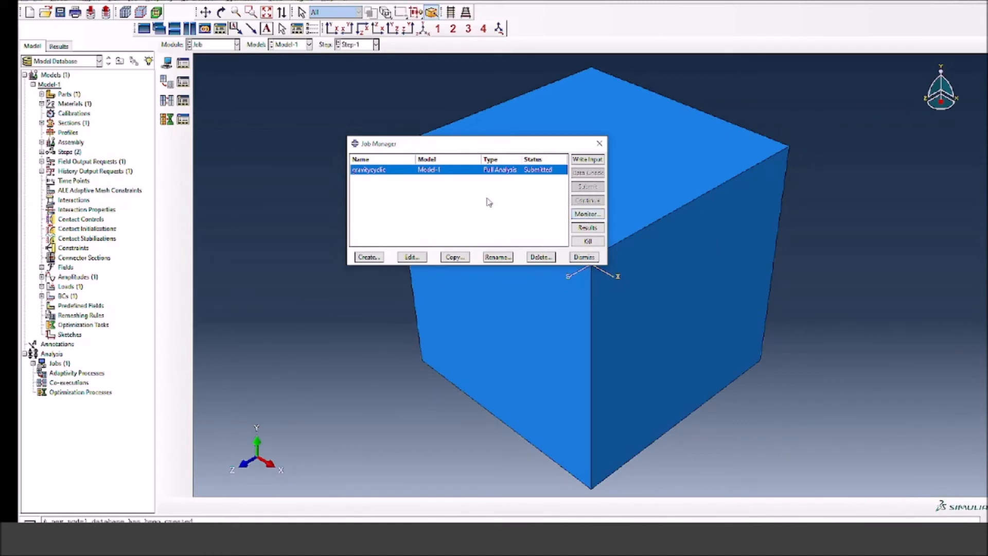
Monitor gravitycyclic through its Log, Errors and Output until it completes at time 10.
left_click(587, 214)
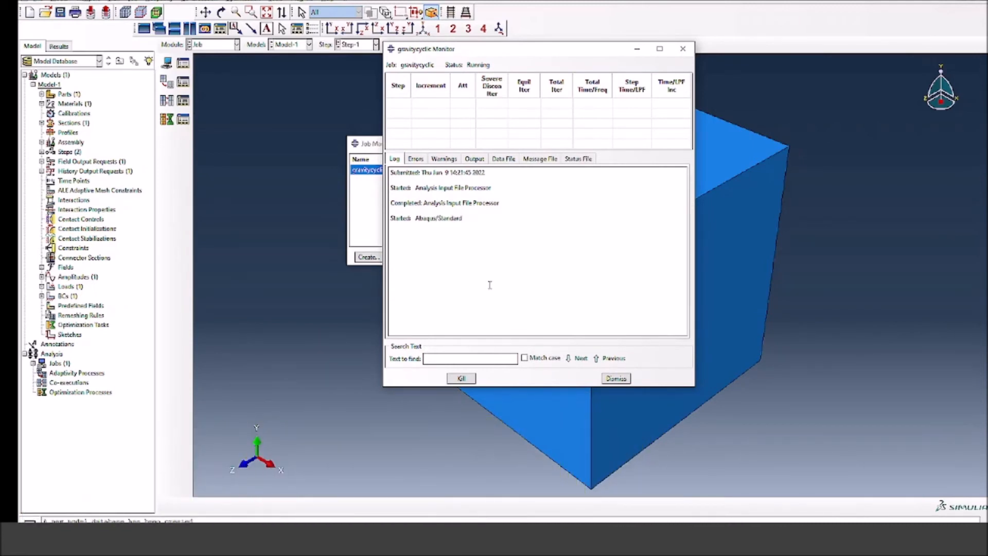
left_click(469, 358)
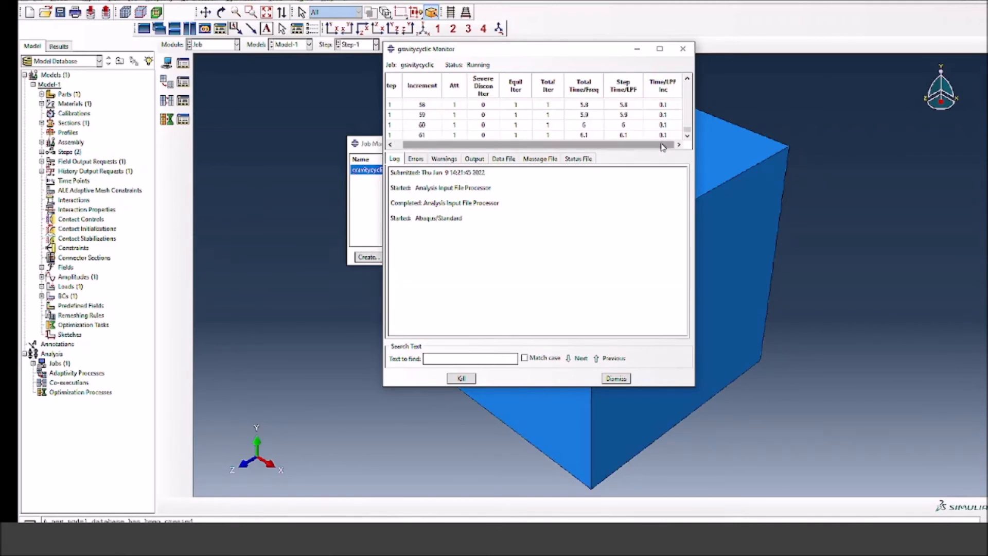
left_click(415, 158)
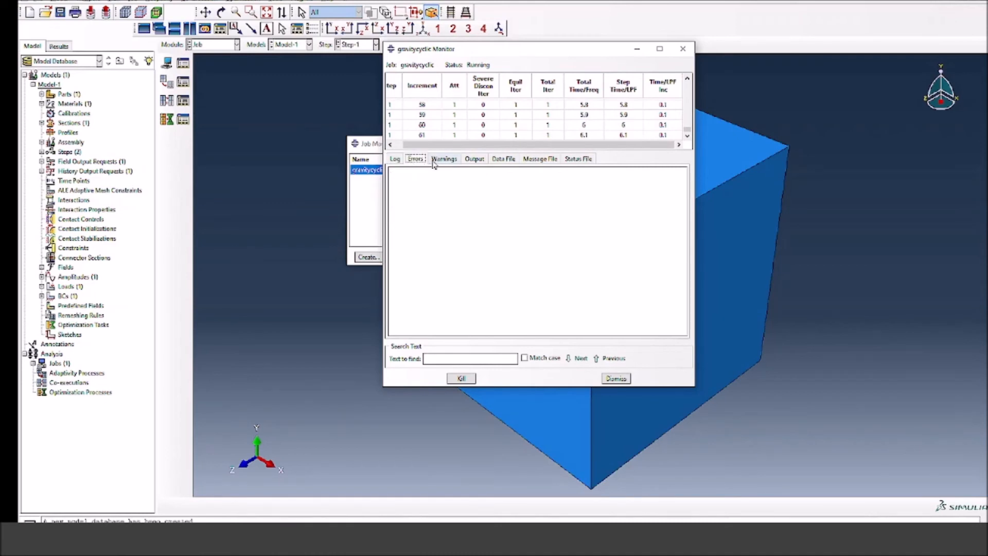
left_click(473, 158)
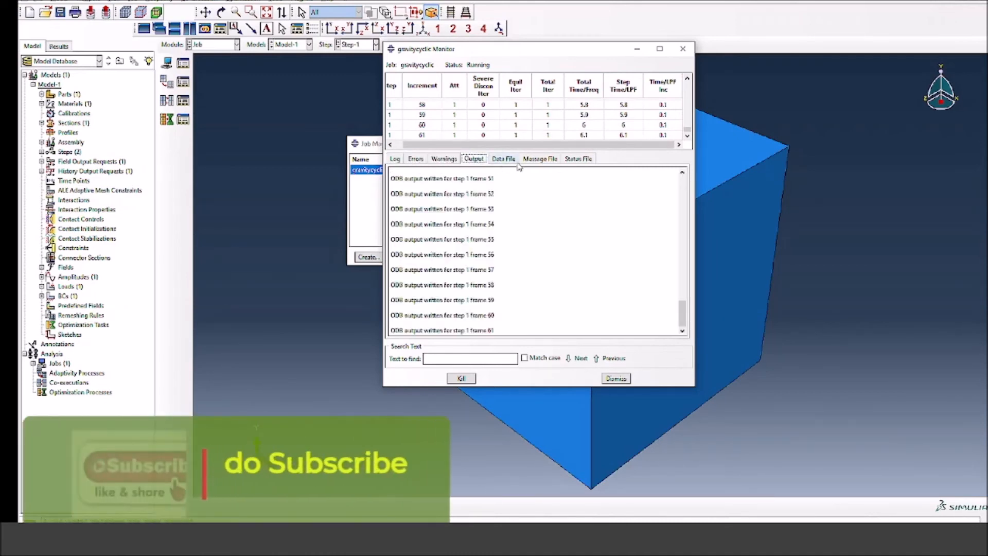
left_click(578, 159)
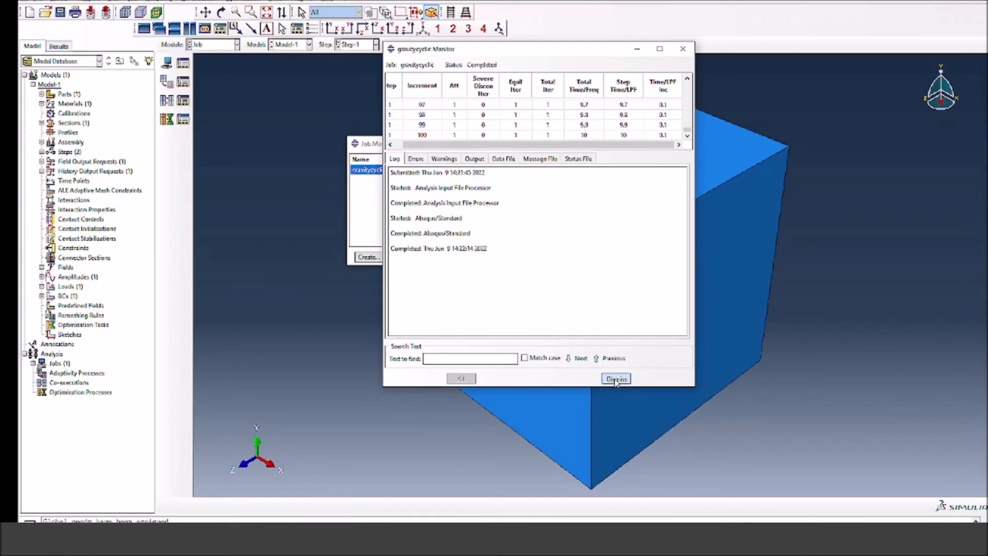
left_click(615, 378)
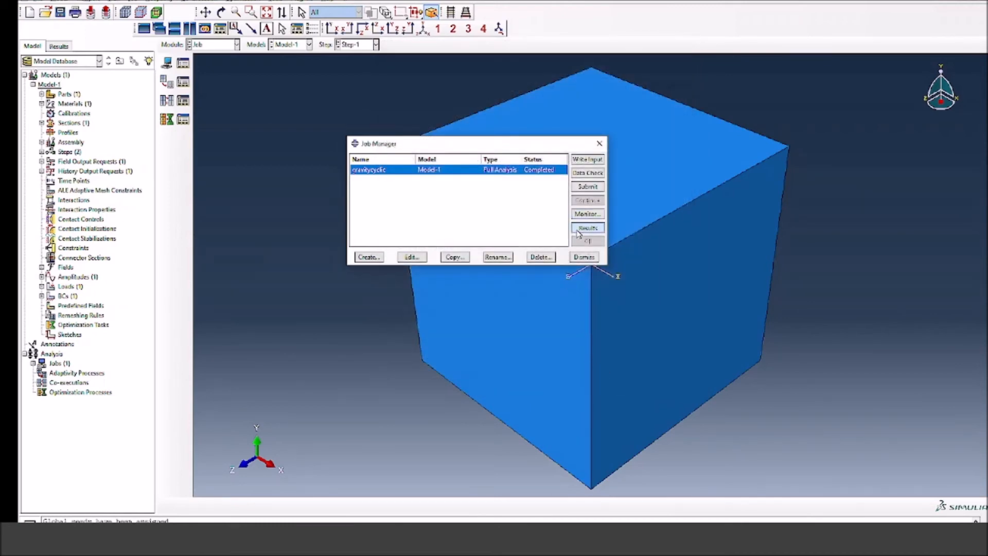
Load the gravitycyclic results and animate the Mises contours through the time history.
left_click(587, 227)
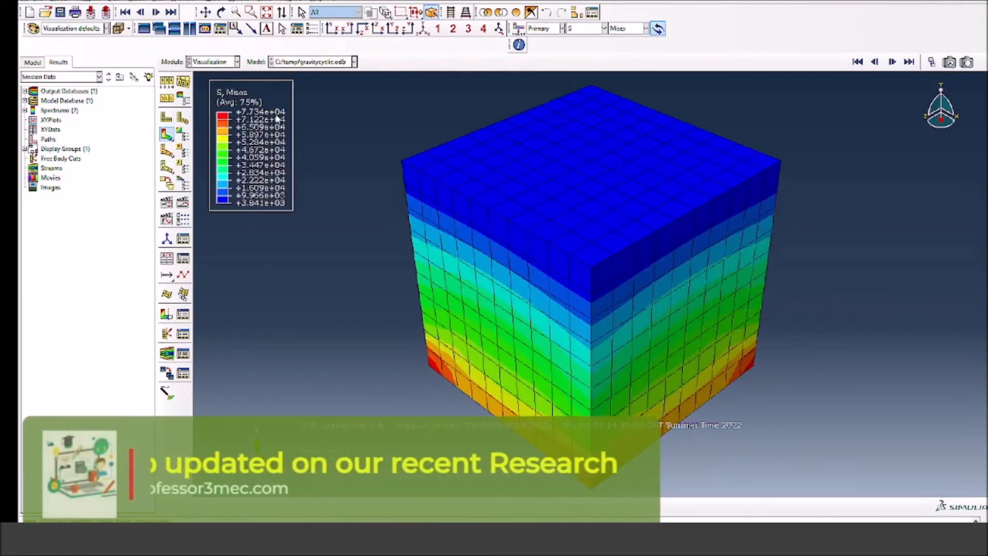
mouse_move(597, 68)
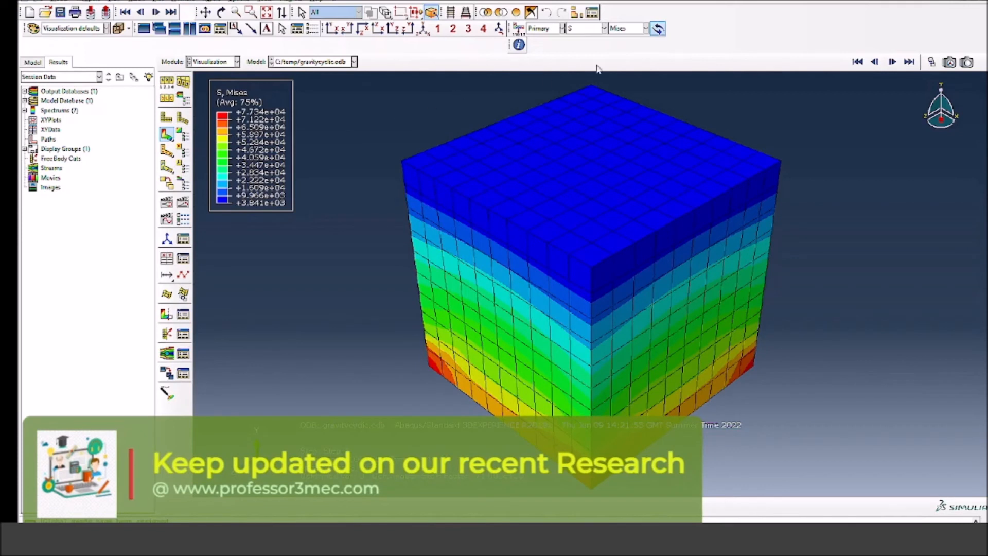
mouse_move(604, 199)
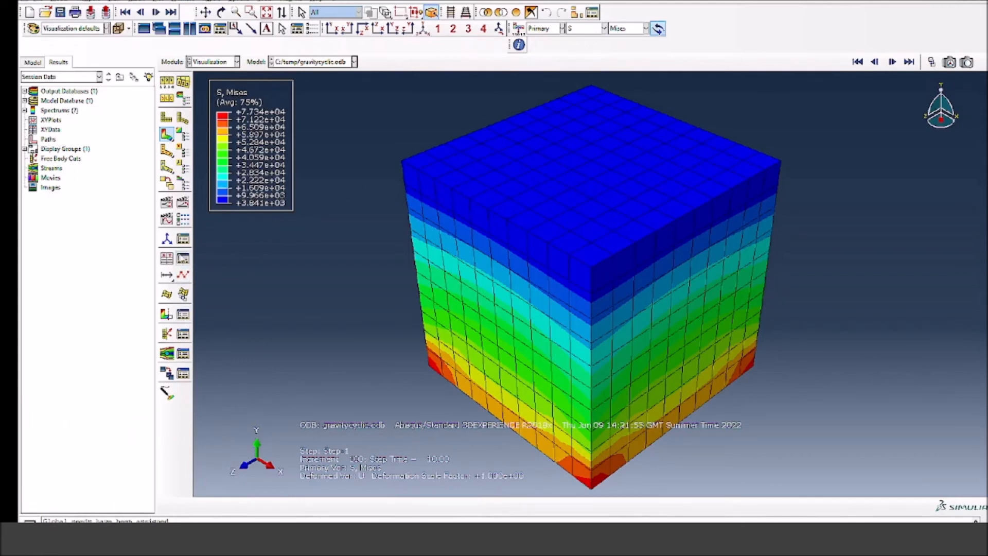
left_click(171, 12)
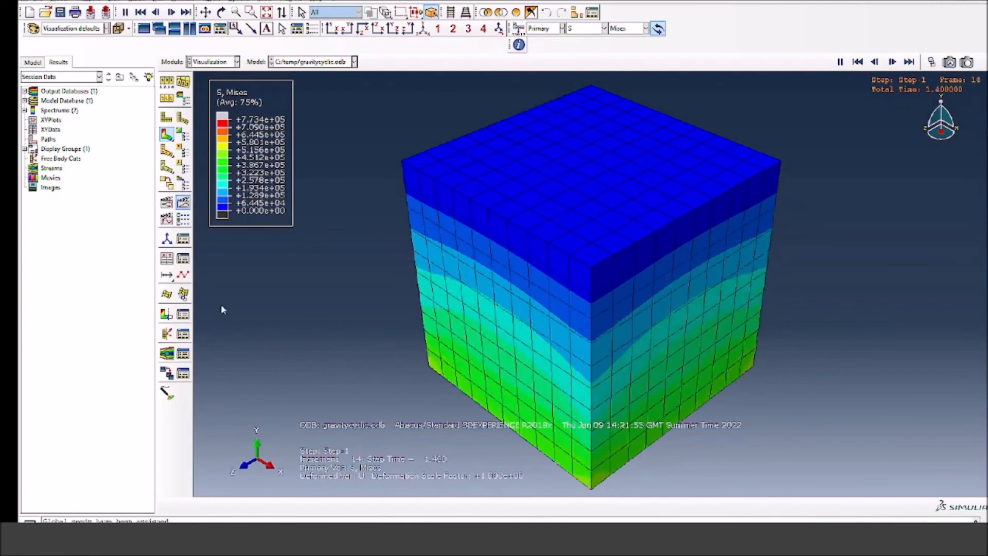
Set Animation Options to Play once and let it stop at the zero-stress first frame.
left_click(892, 60)
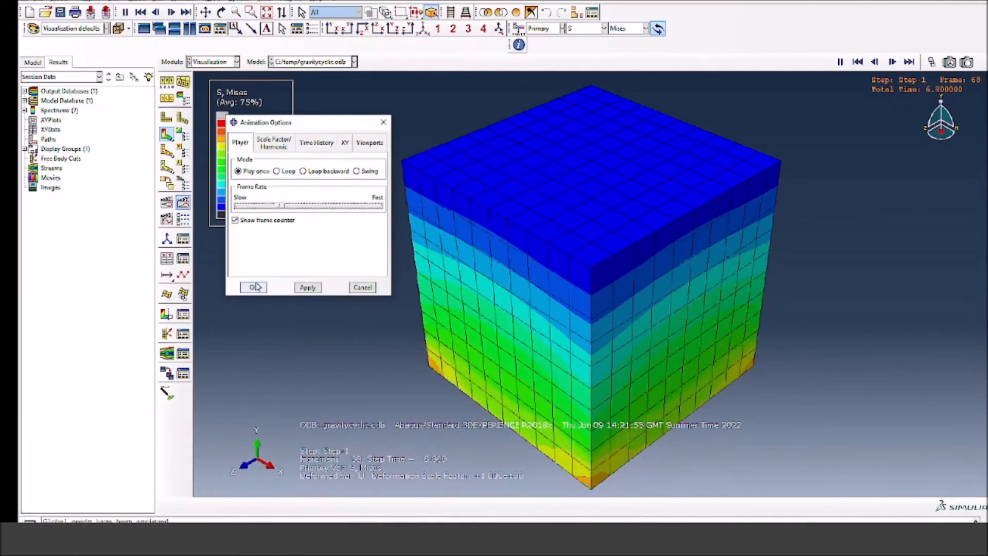
left_click(254, 287)
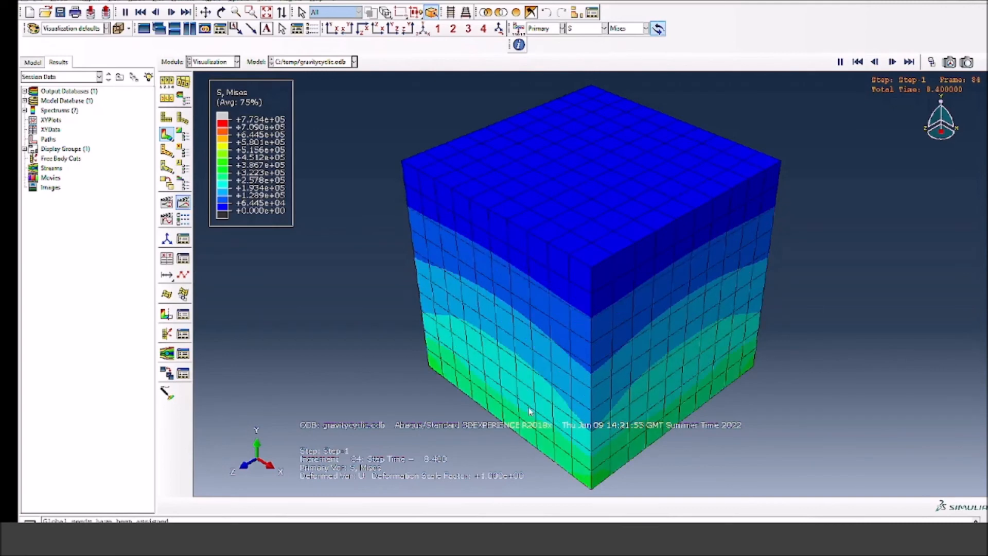
left_click(891, 60)
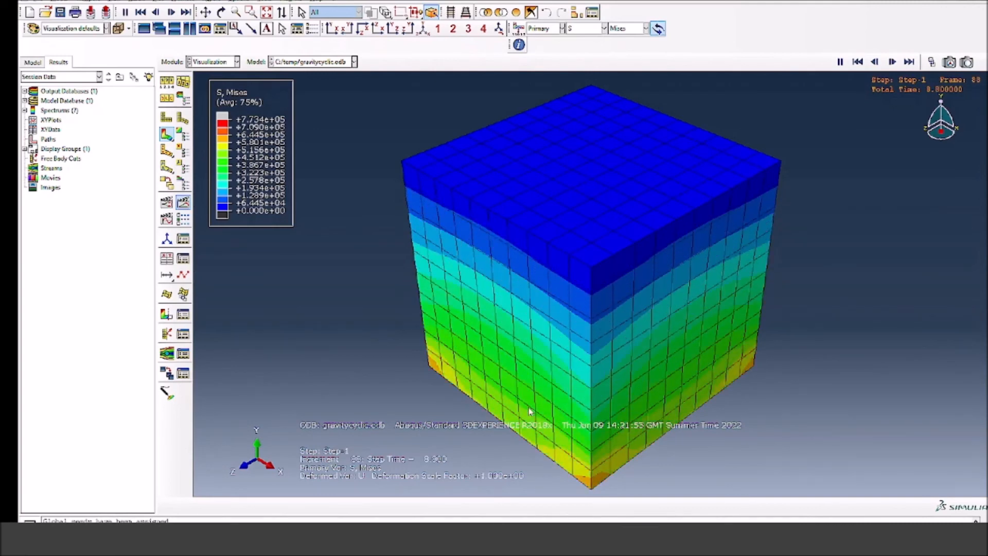
left_click(892, 61)
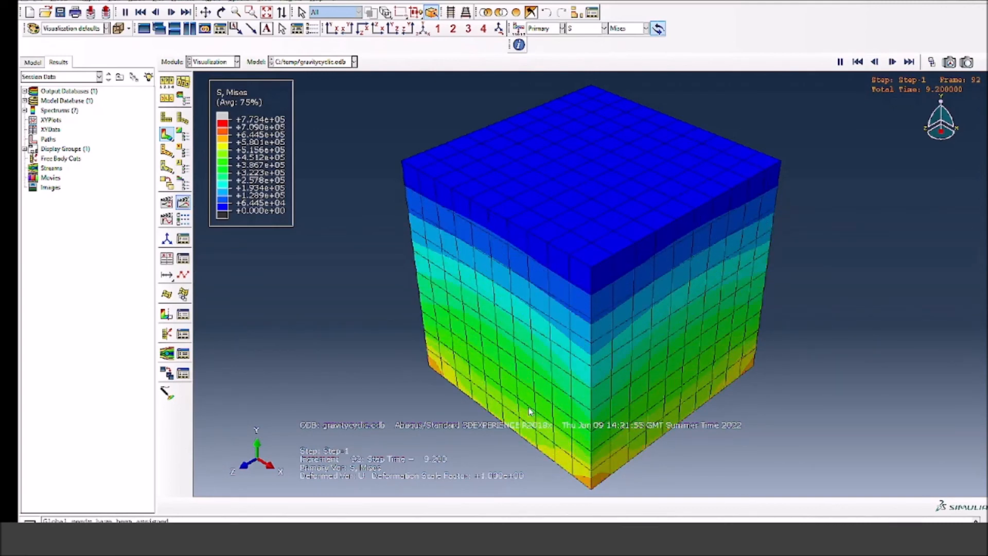
left_click(893, 60)
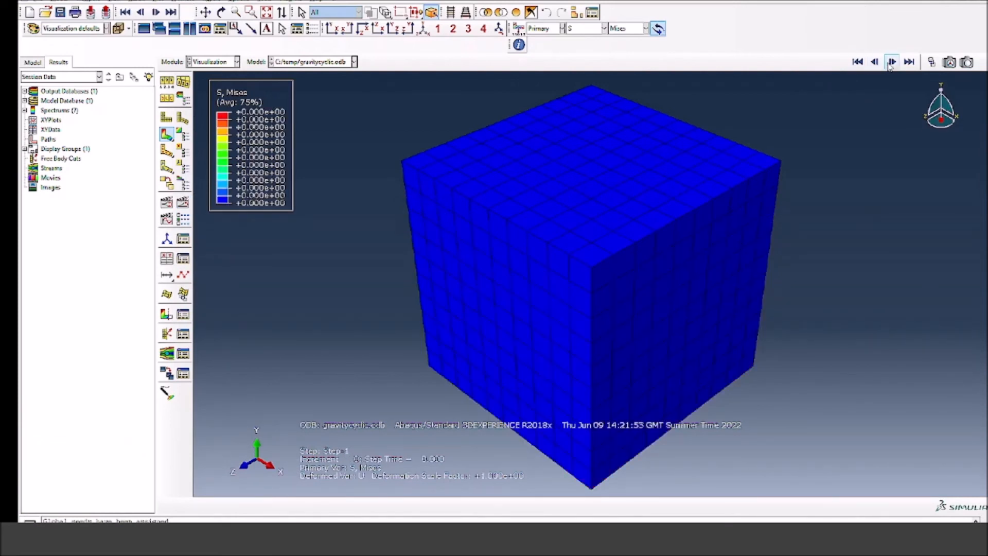
Step frame by frame, watching Mises peaks alternate between about 7.7e4 and 7.7e5.
left_click(892, 62)
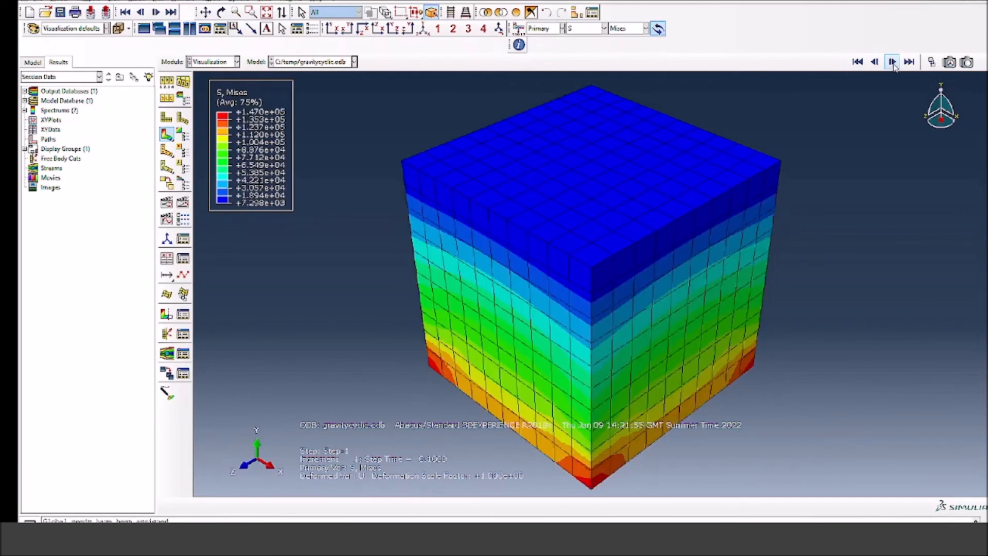
left_click(892, 62)
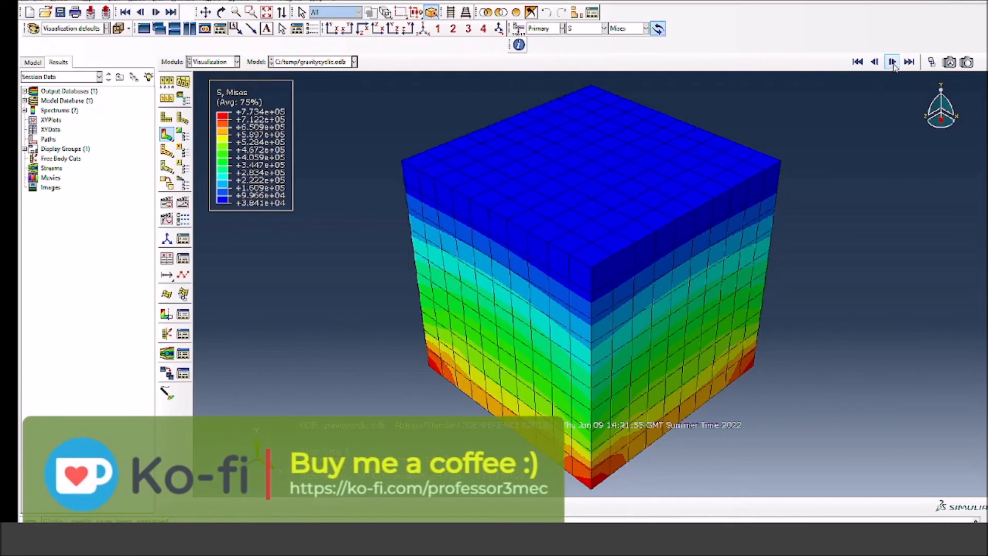
left_click(893, 61)
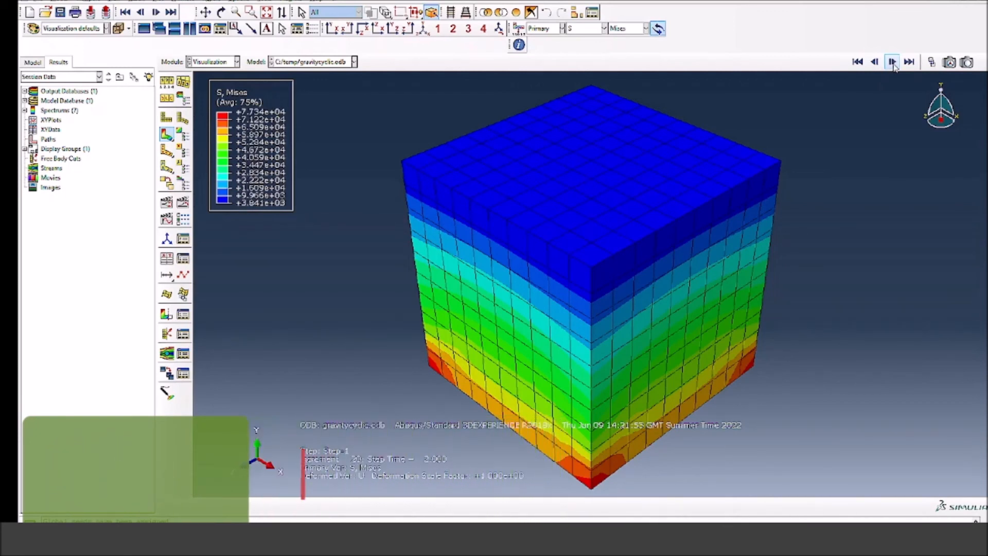
left_click(910, 62)
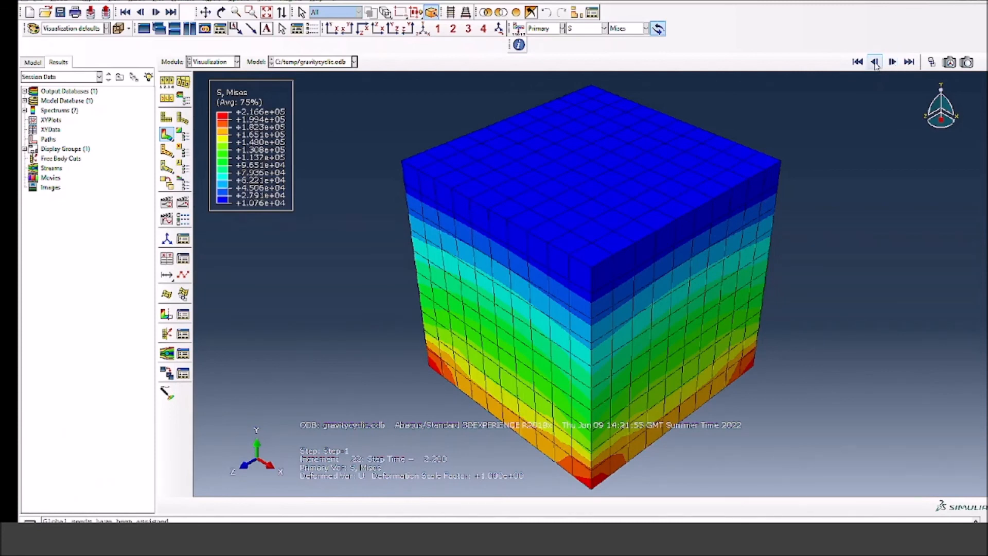
left_click(875, 61)
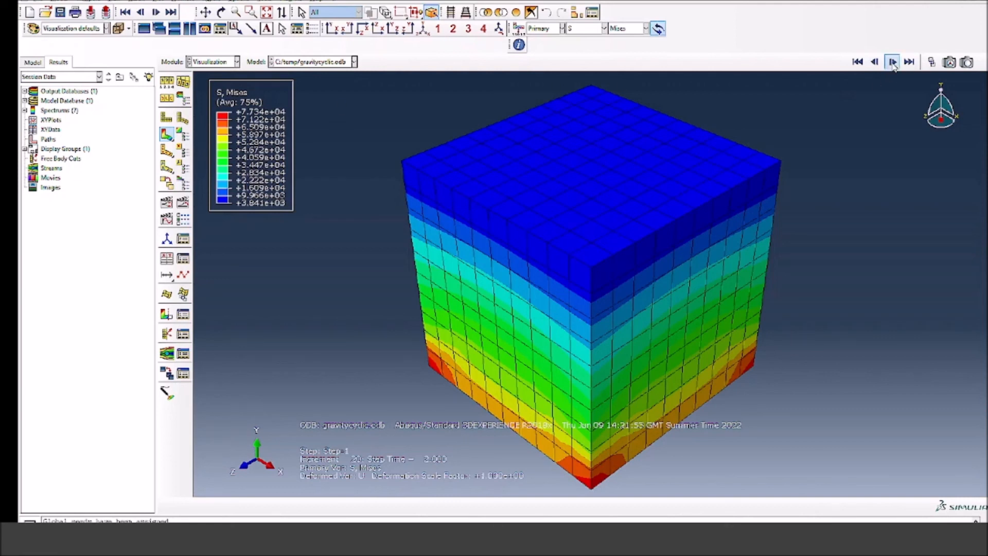
left_click(892, 61)
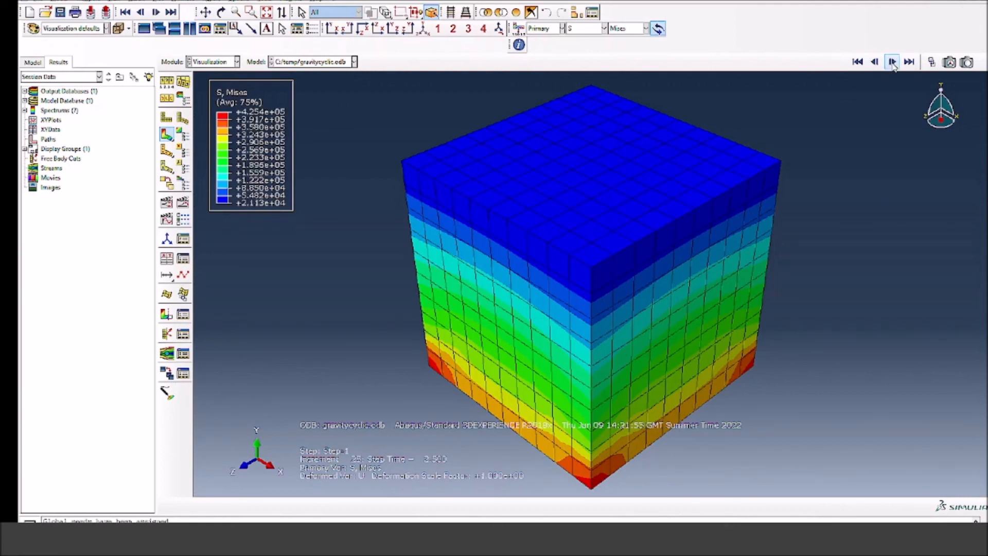
left_click(893, 62)
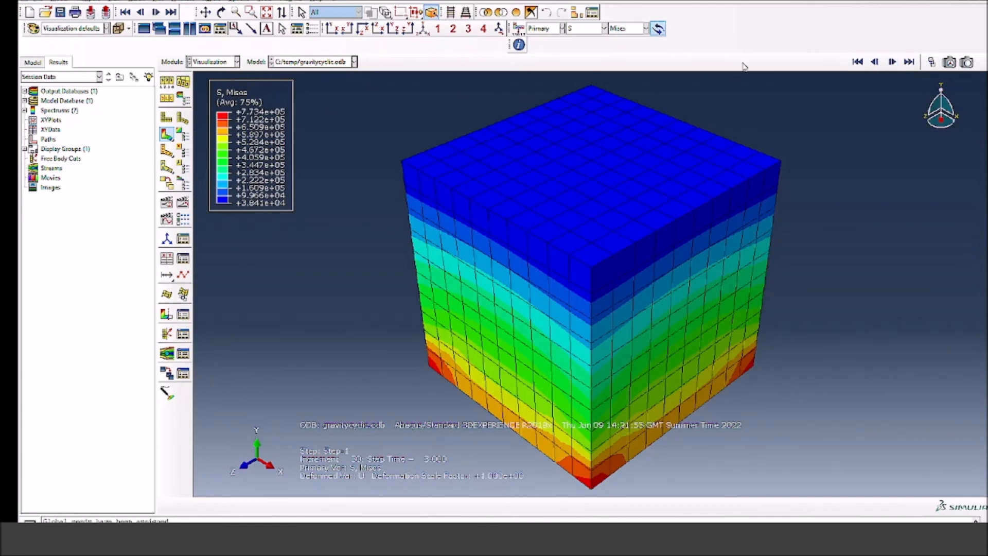
left_click(891, 61)
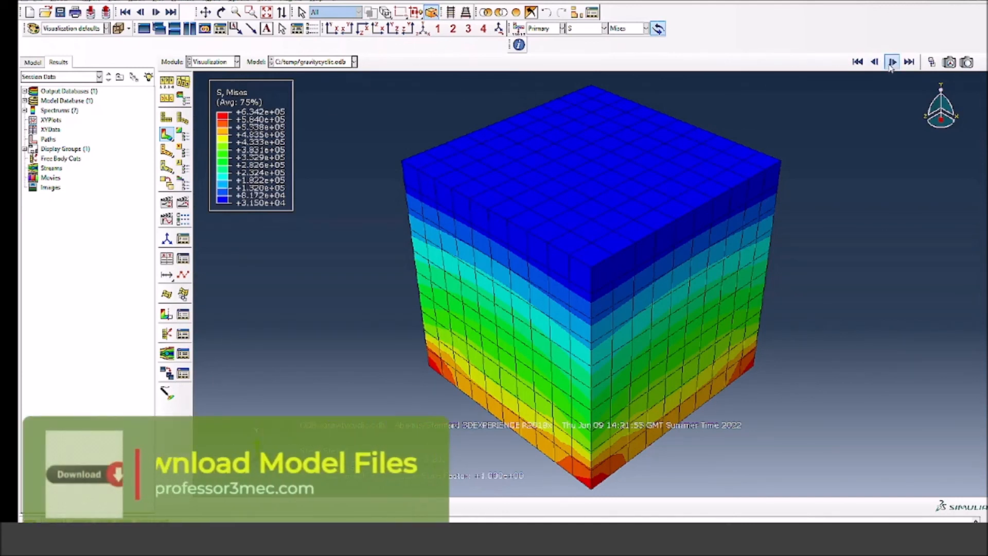
left_click(892, 60)
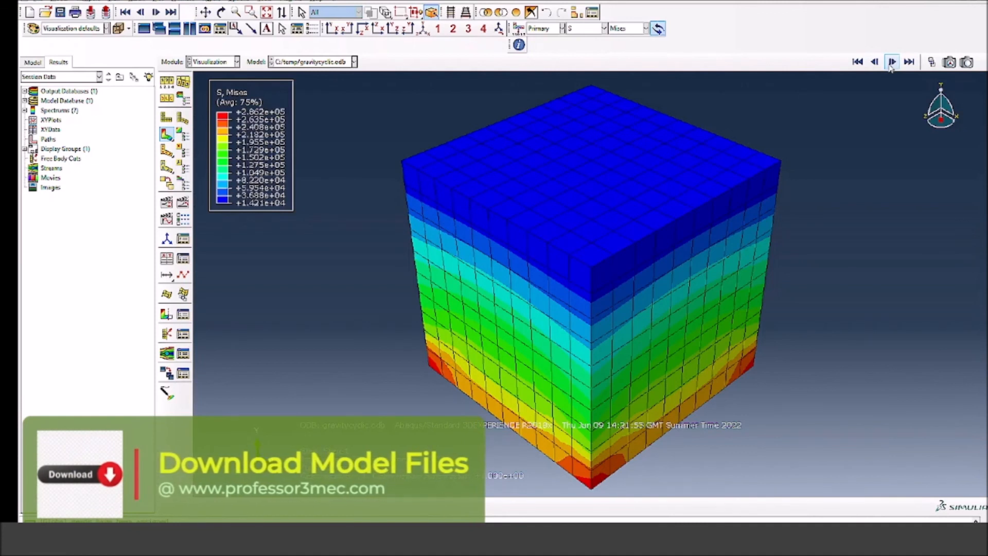
left_click(892, 61)
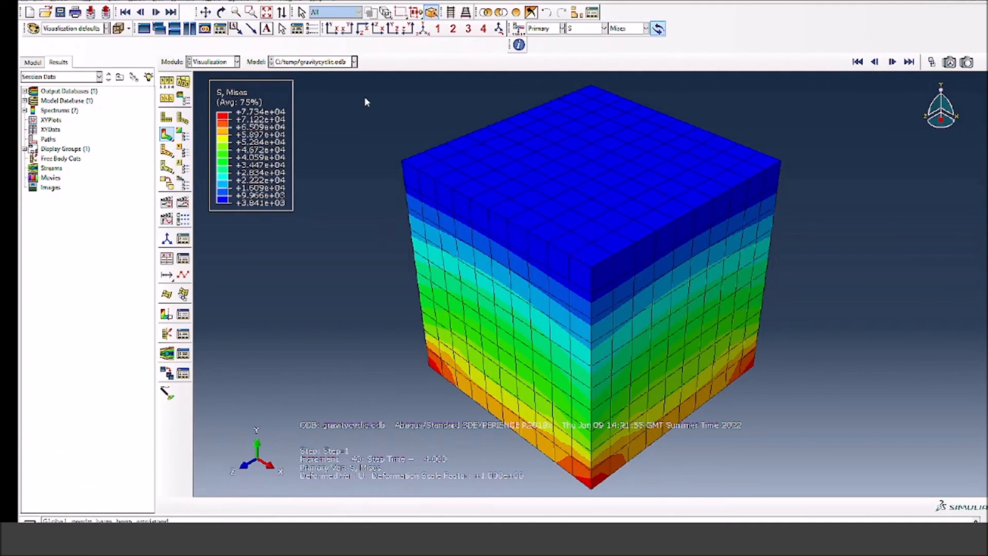
Create XY data of S Mises from ODB field output for one element and plot it versus time.
left_click(268, 8)
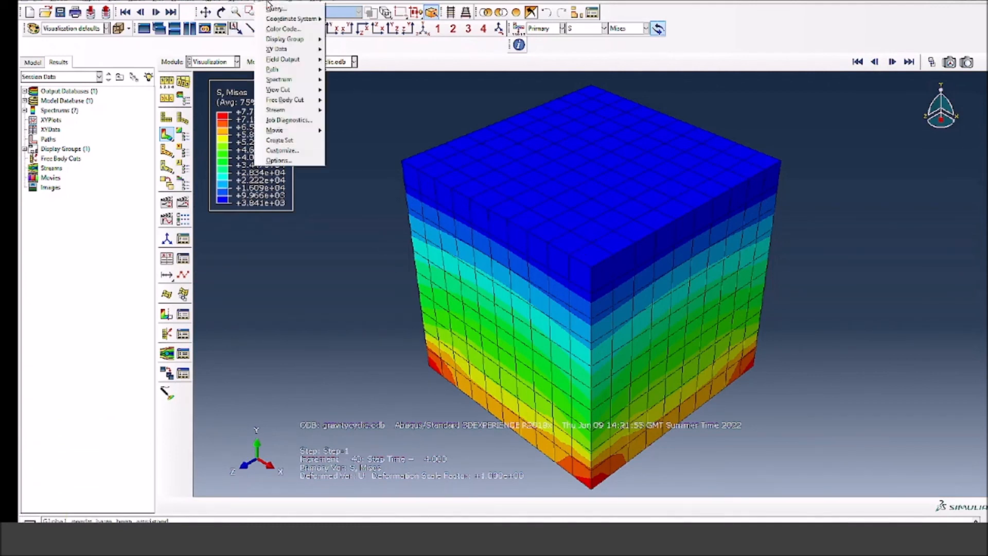
mouse_move(285, 38)
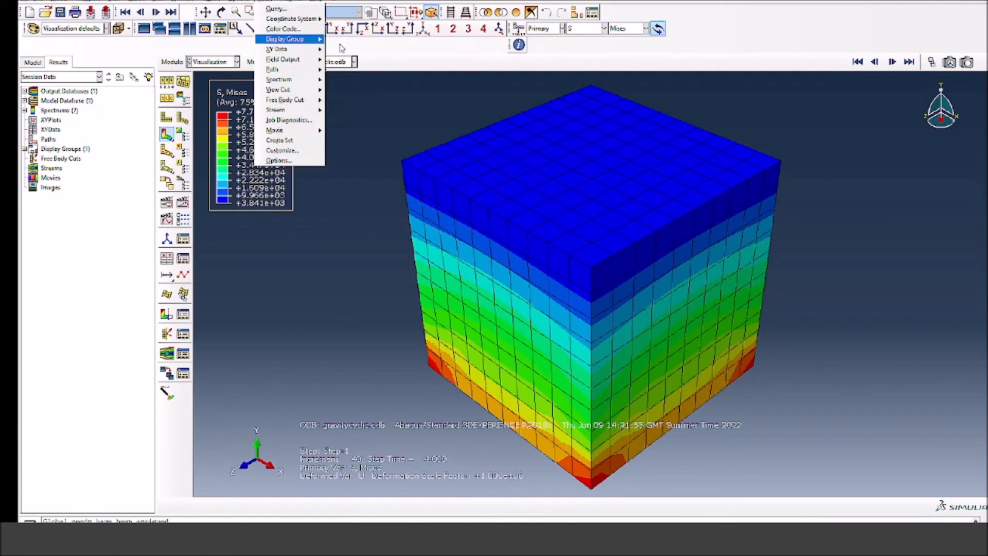
mouse_move(277, 49)
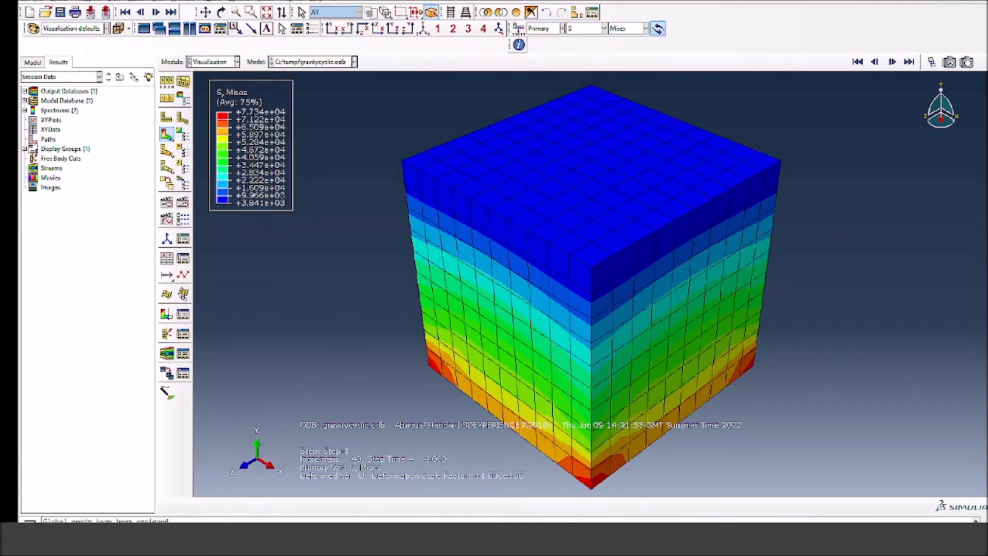
left_click(167, 275)
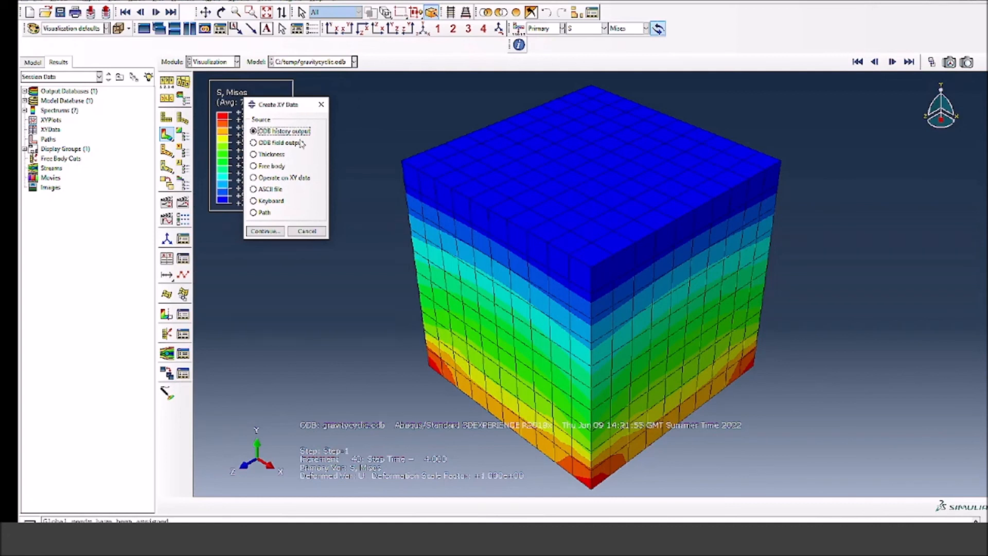
left_click(254, 142)
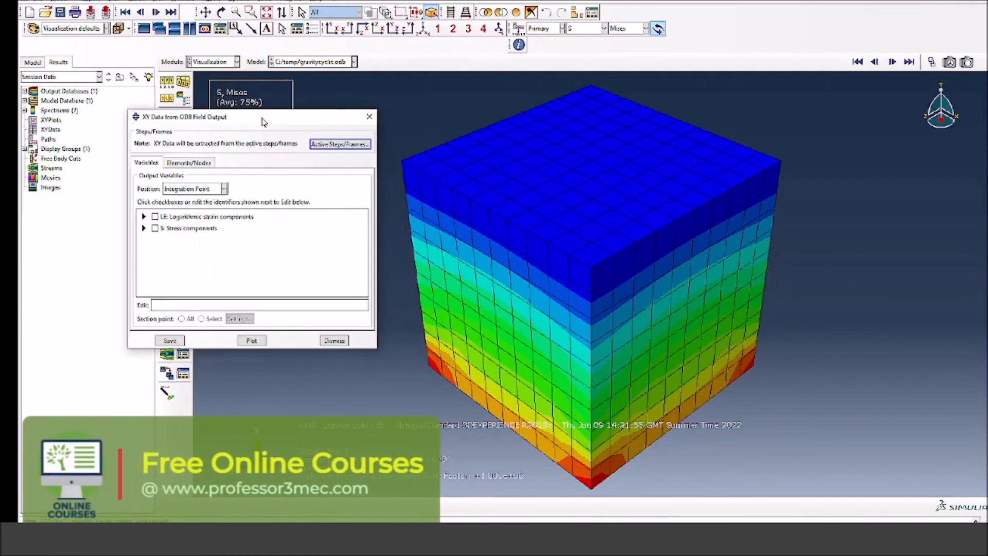
left_click(144, 228)
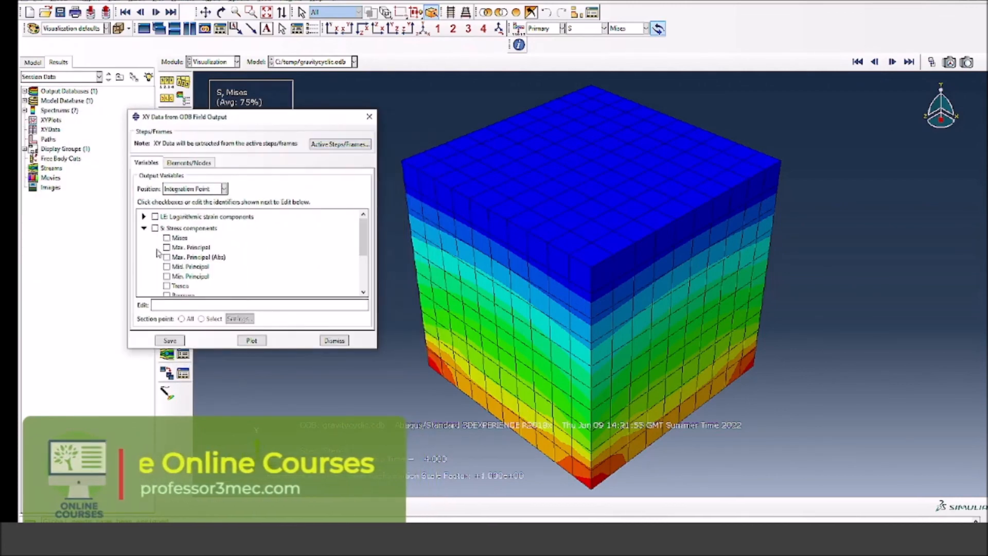
left_click(168, 238)
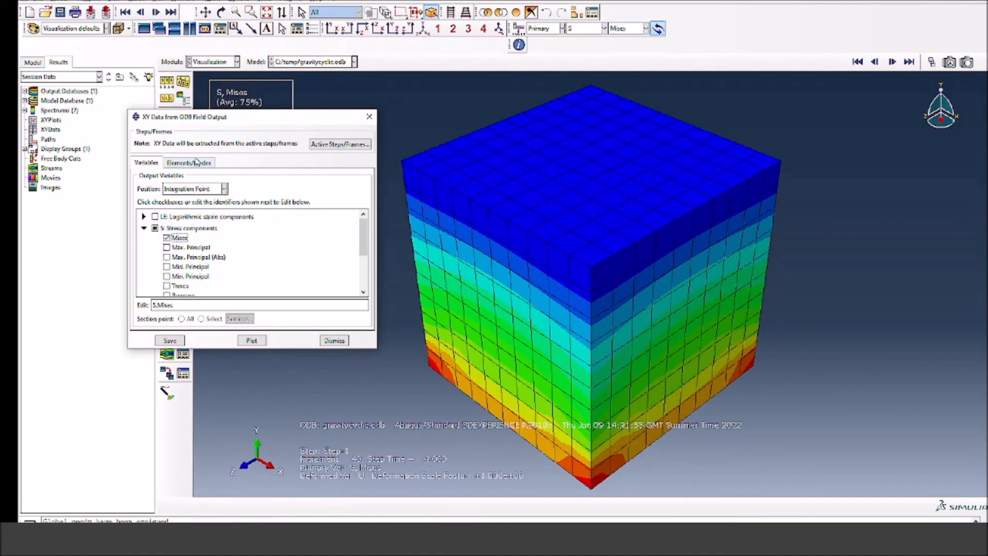
left_click(189, 162)
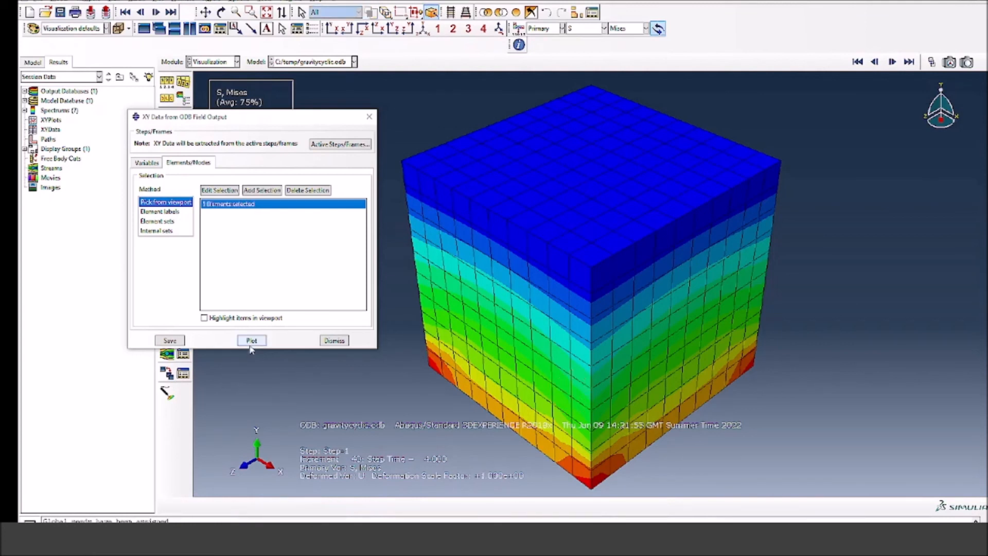
left_click(252, 341)
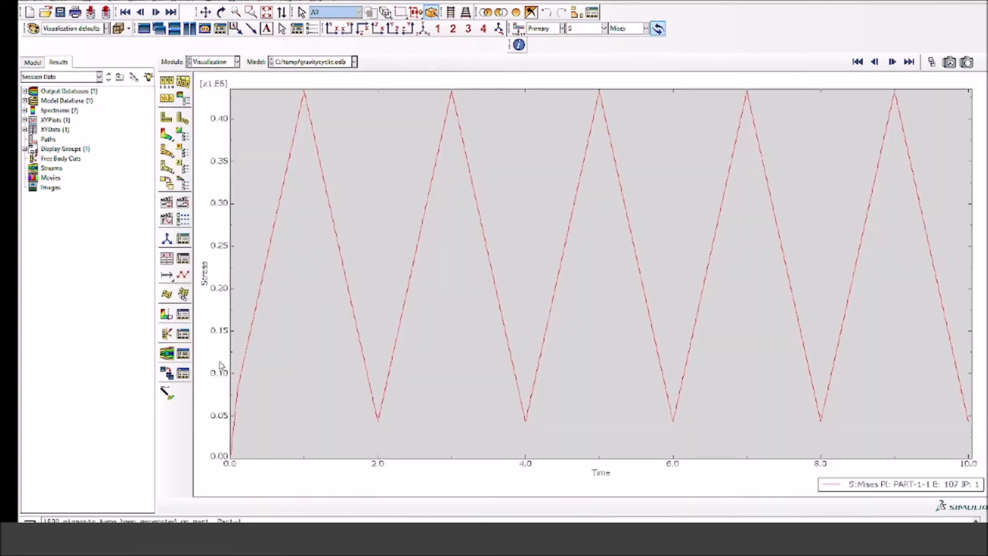